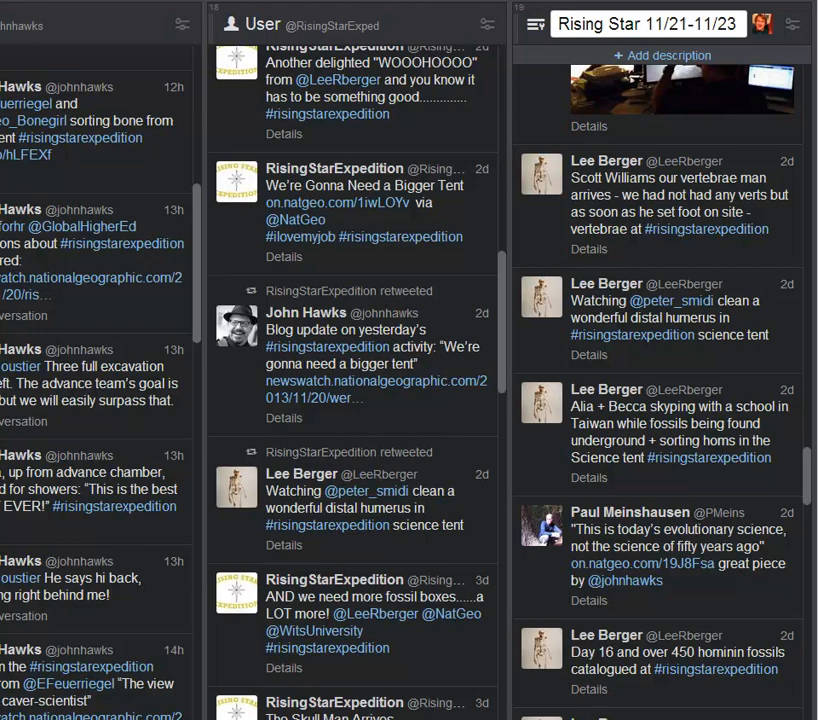
mouse_move(686, 168)
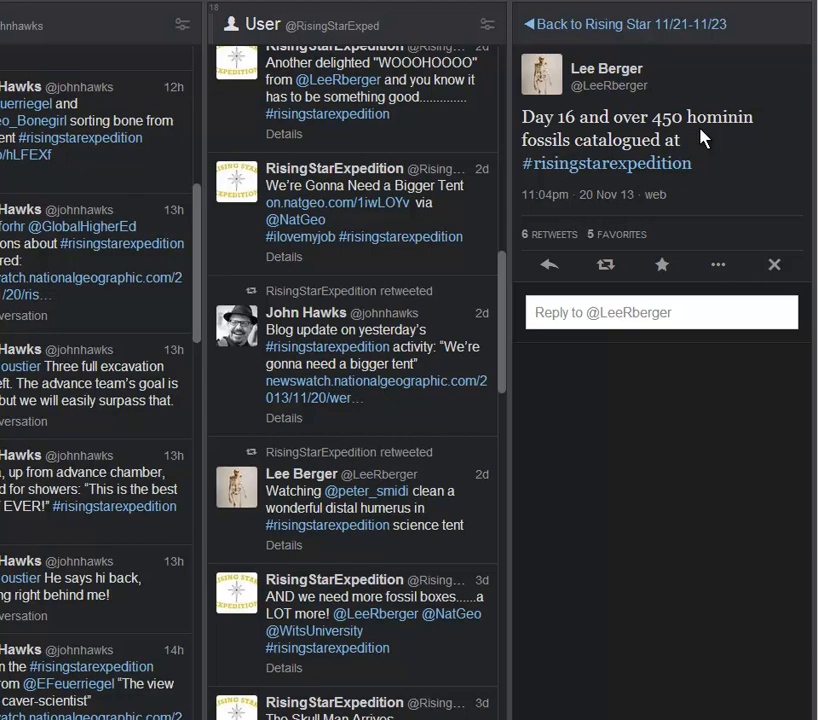
mouse_move(658, 28)
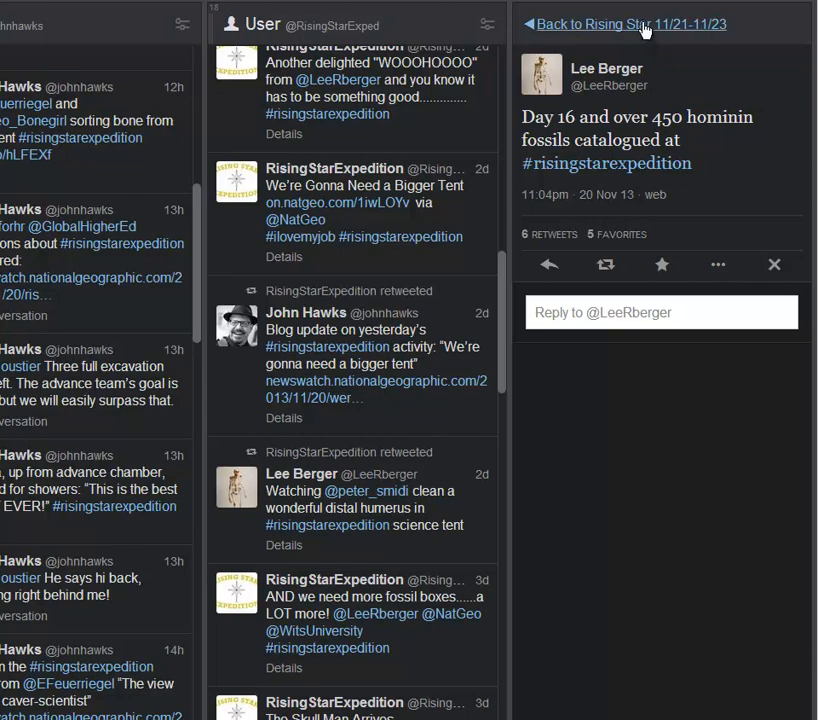
Read the evolutionary science tweet, then open Lee Berger's tweet about skyping with a Taiwan school
click(610, 24)
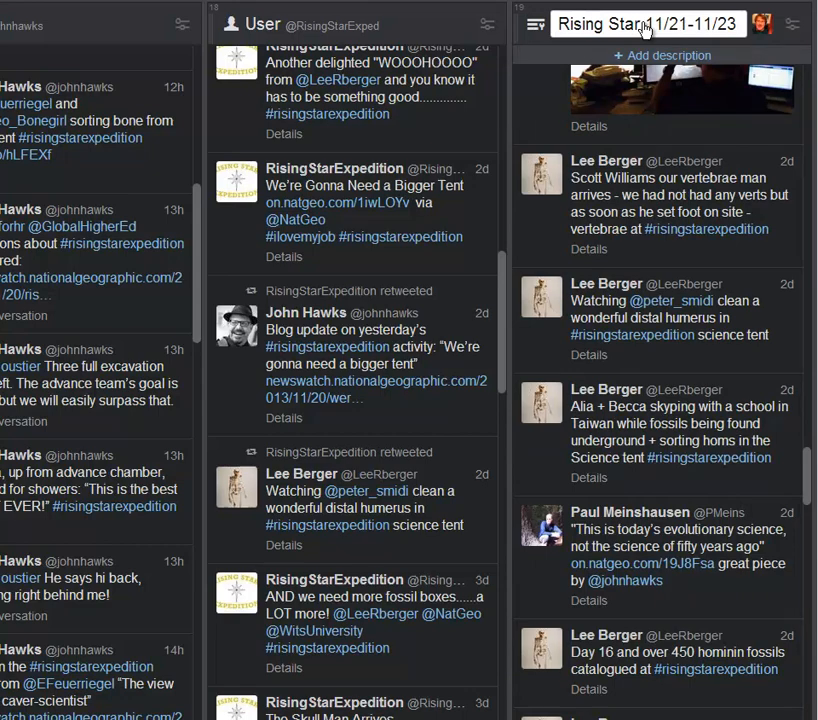
mouse_move(668, 540)
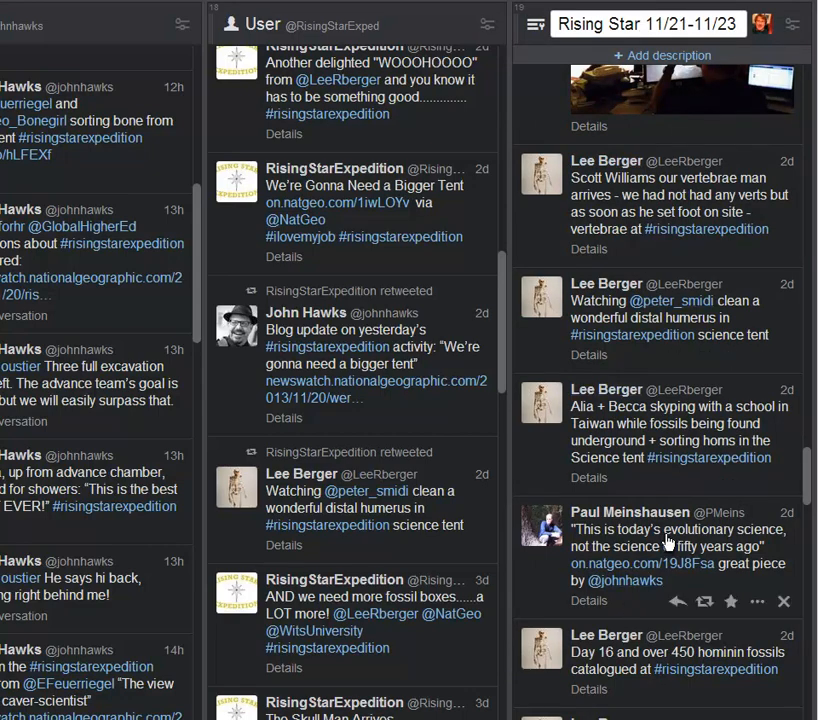
click(668, 540)
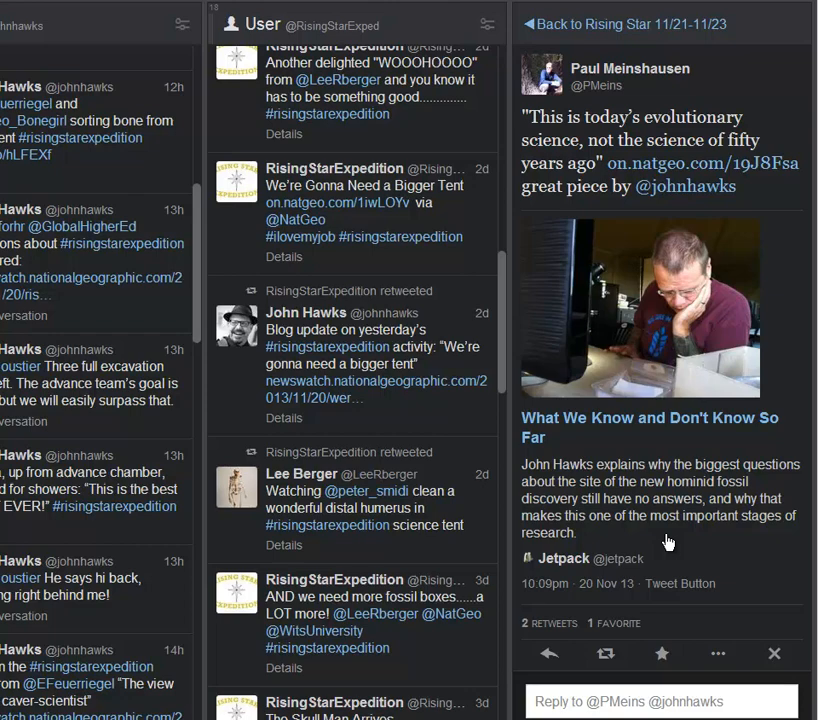
mouse_move(680, 384)
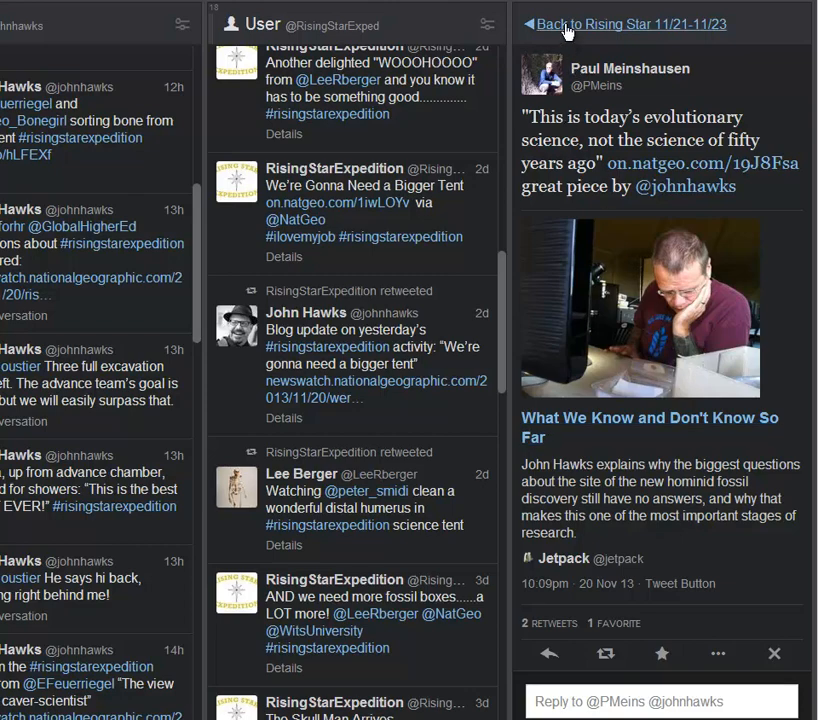
click(624, 24)
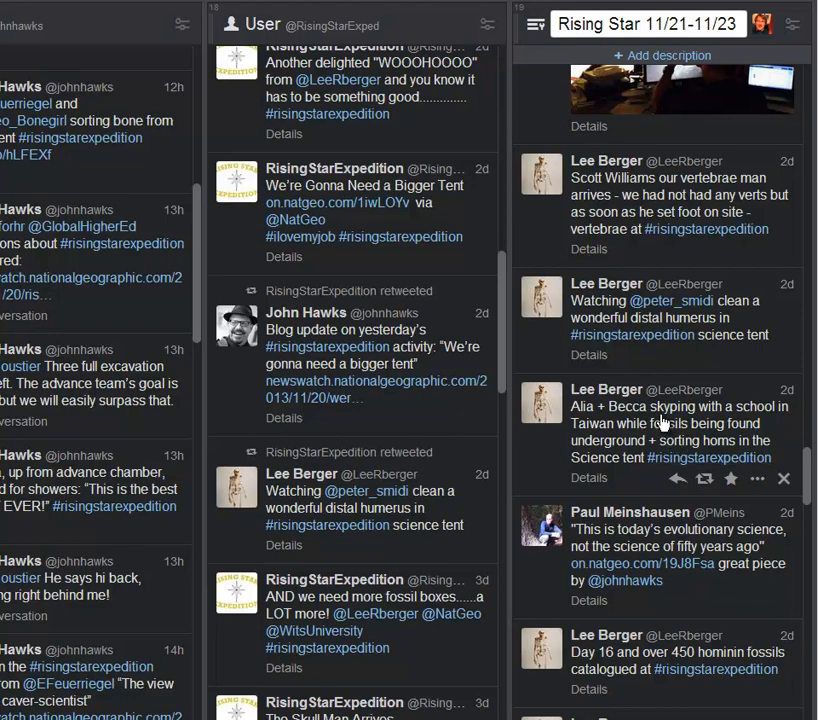
click(660, 422)
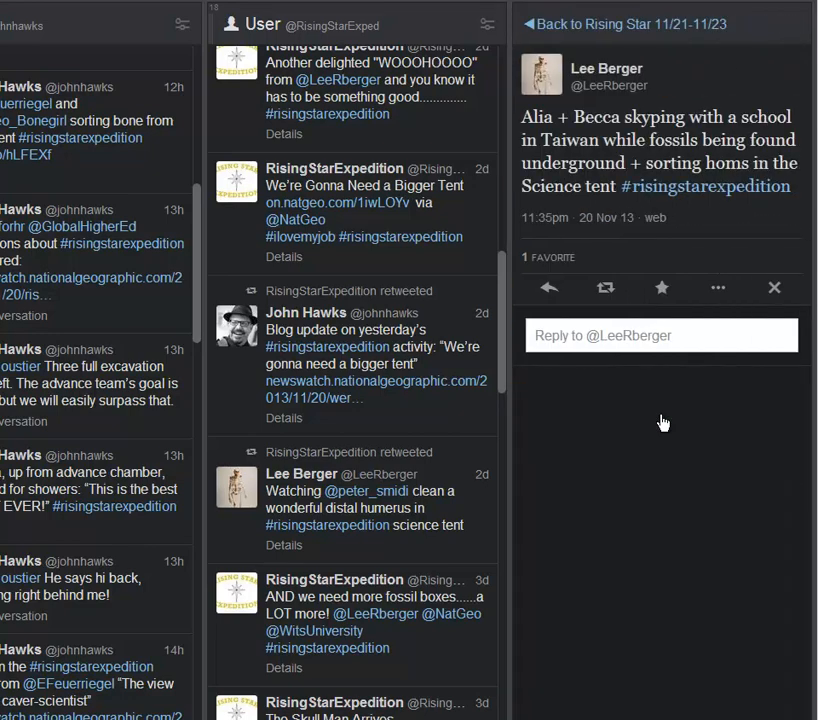
mouse_move(654, 118)
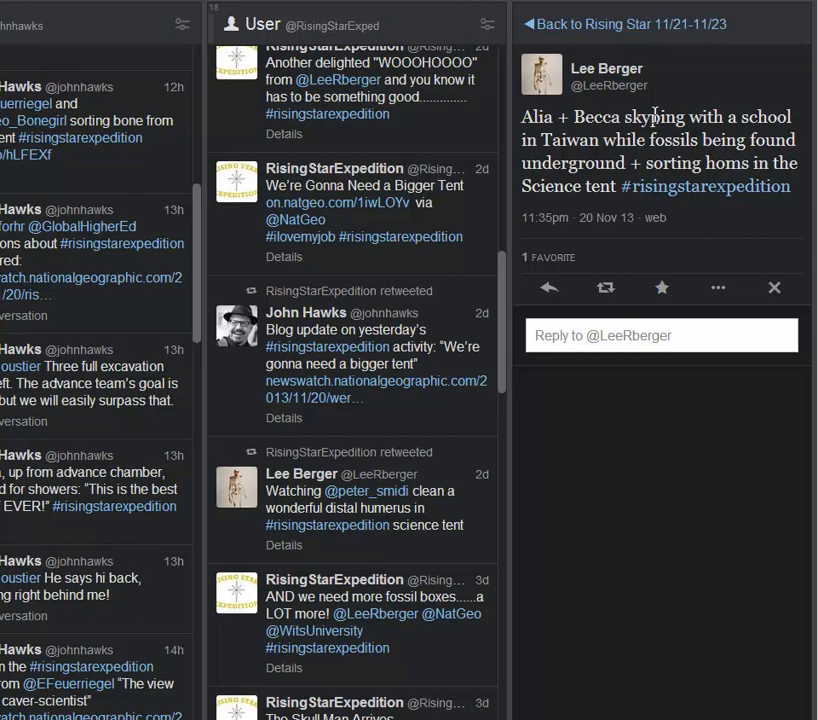
mouse_move(668, 50)
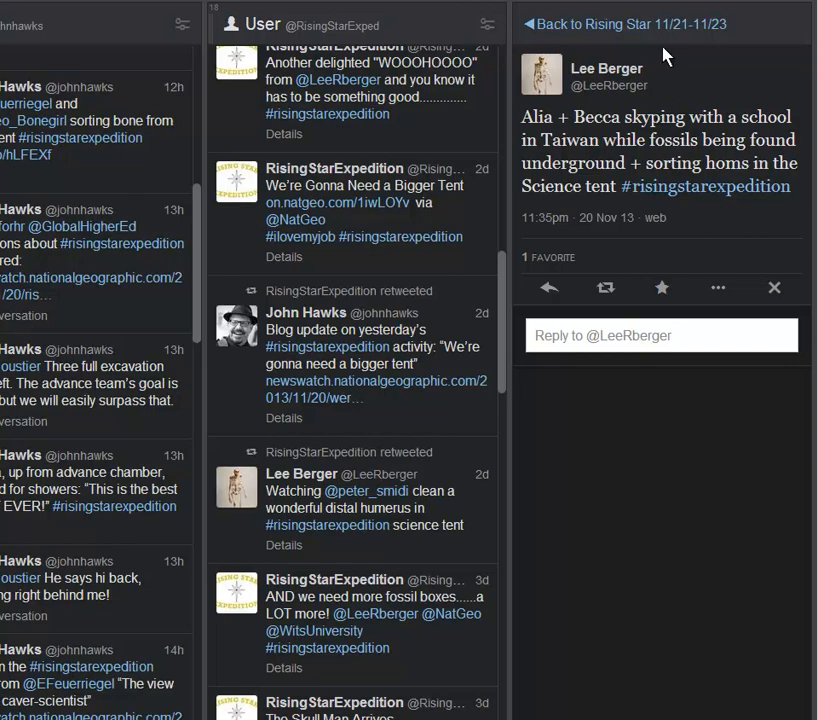
mouse_move(658, 30)
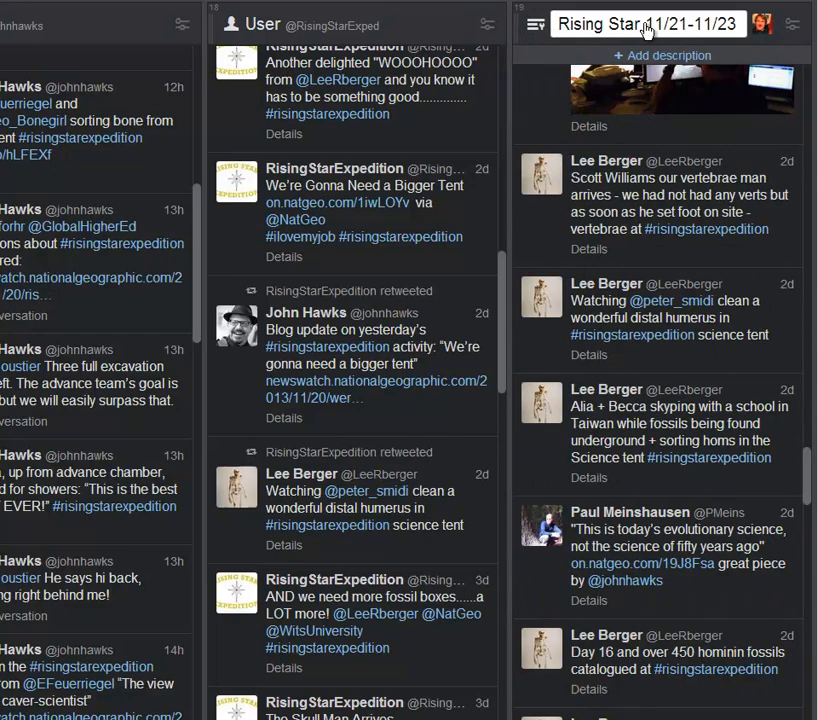
mouse_move(752, 318)
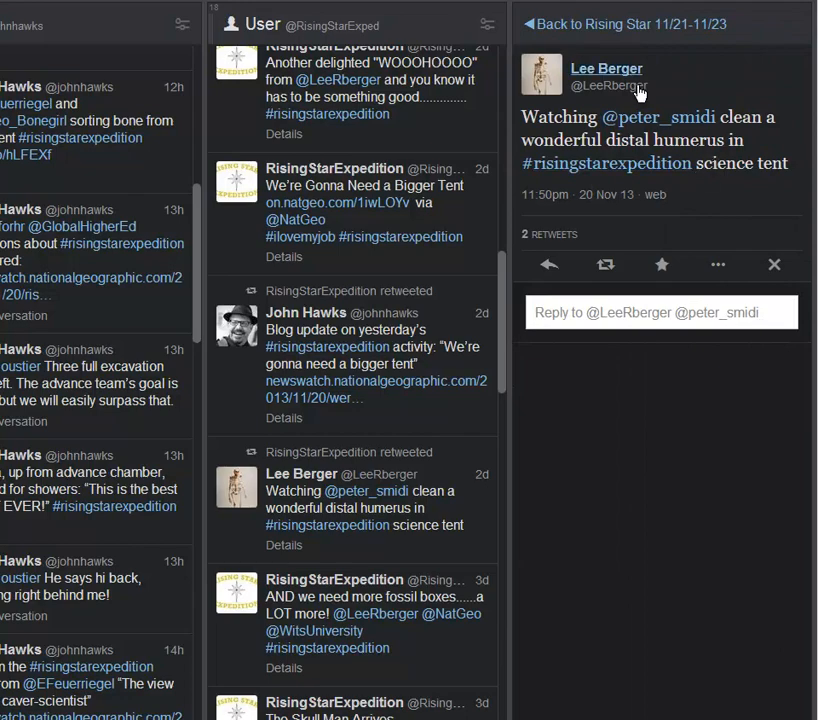
mouse_move(560, 112)
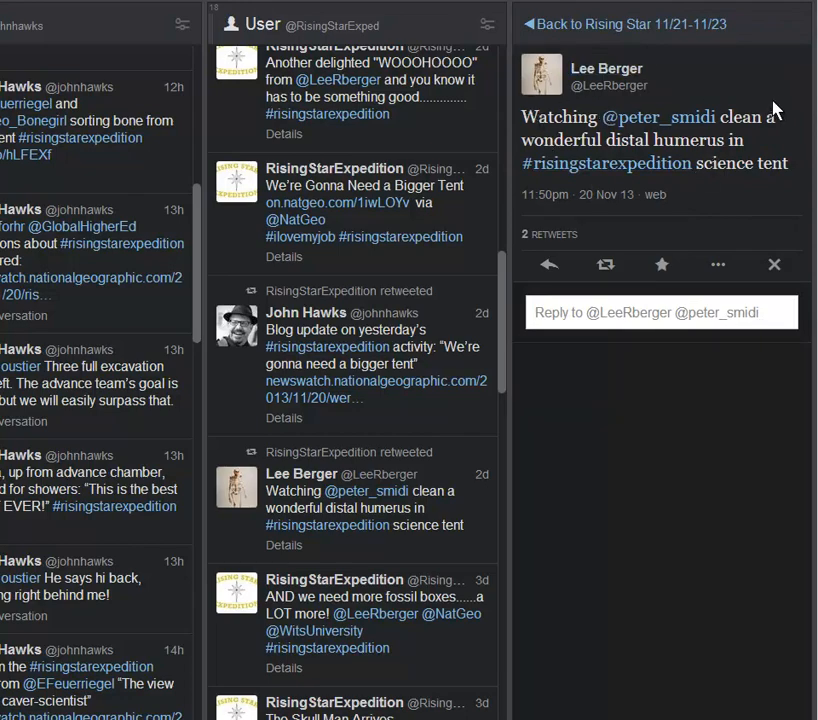
mouse_move(640, 32)
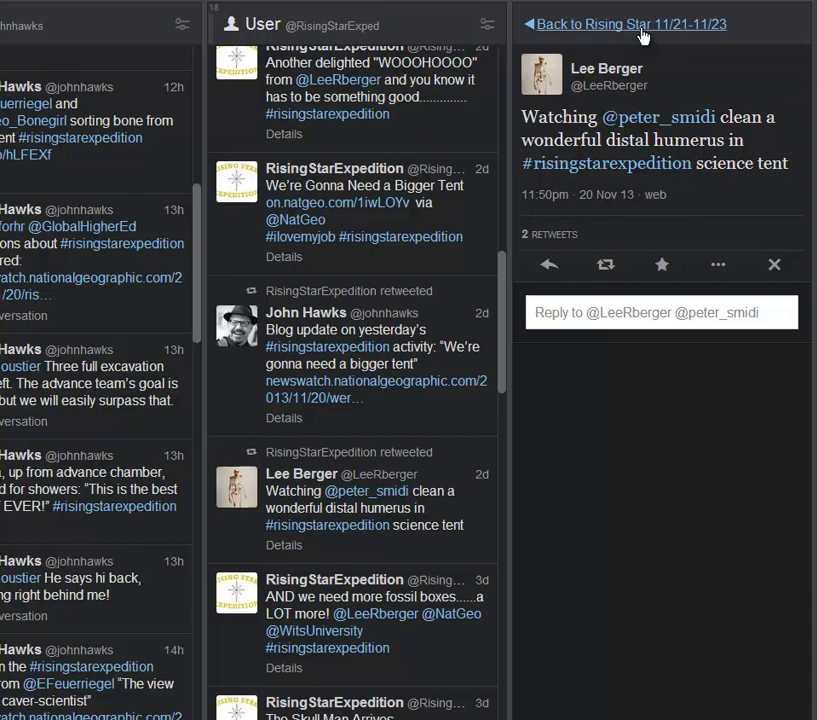
View the 'Twitter inception' tweet's photo of the tent workspace full-size, then close it
click(624, 24)
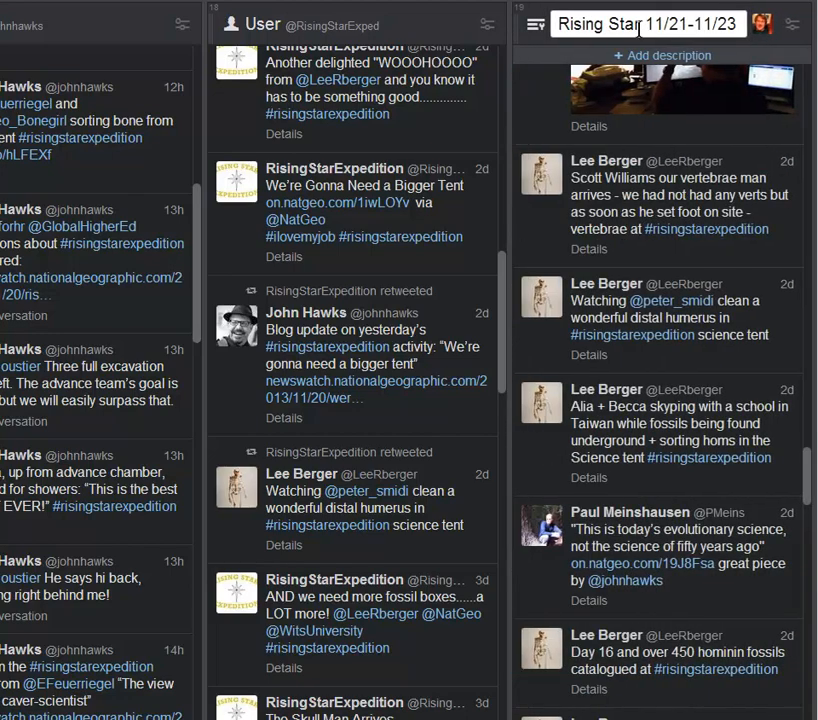
mouse_move(664, 198)
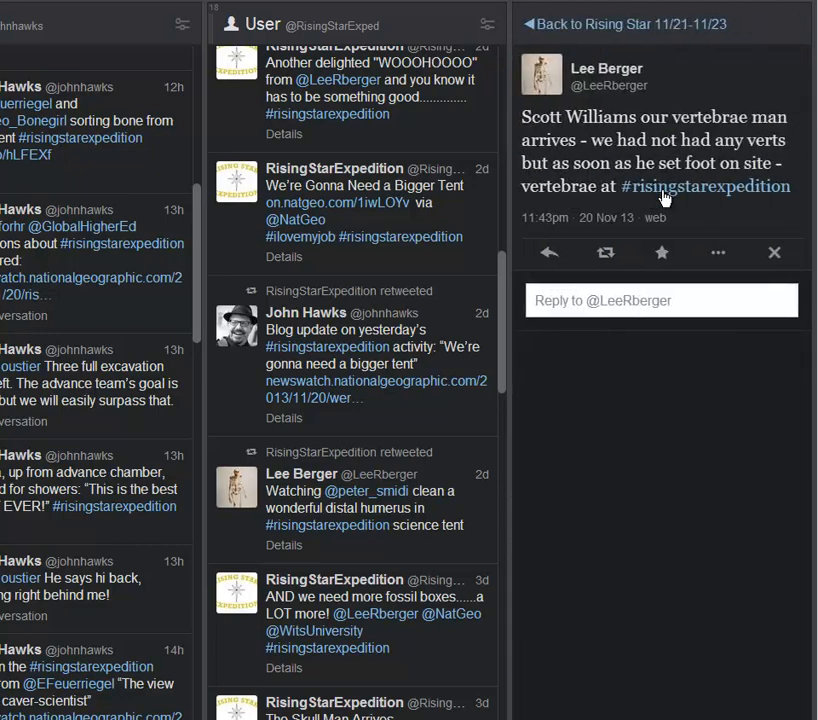
mouse_move(712, 138)
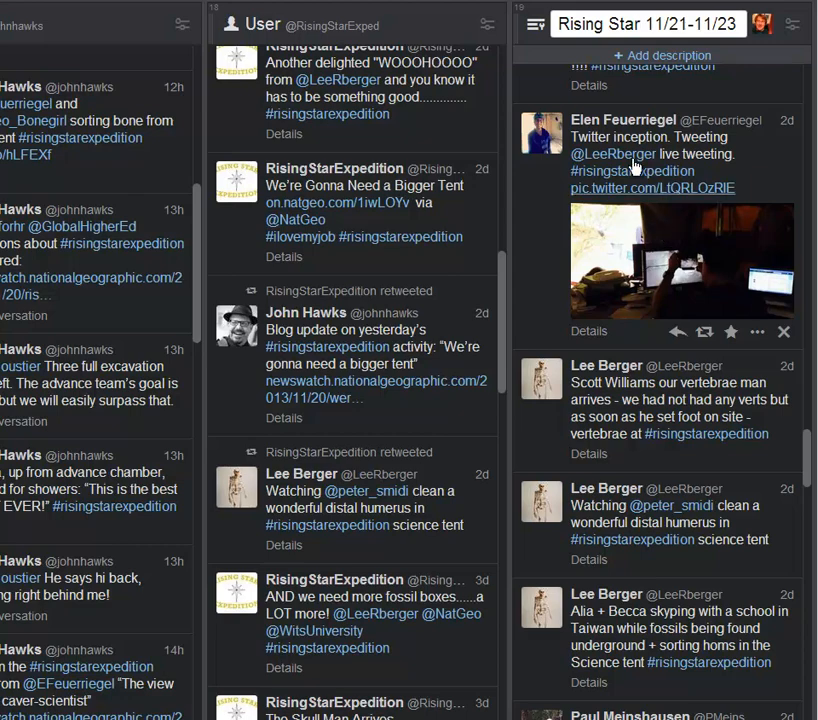
mouse_move(764, 238)
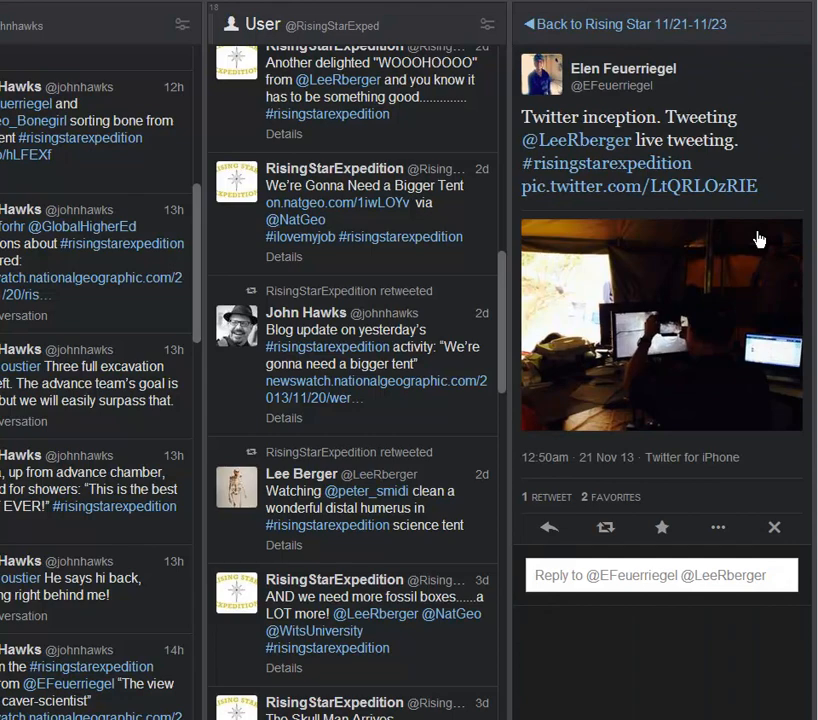
mouse_move(752, 240)
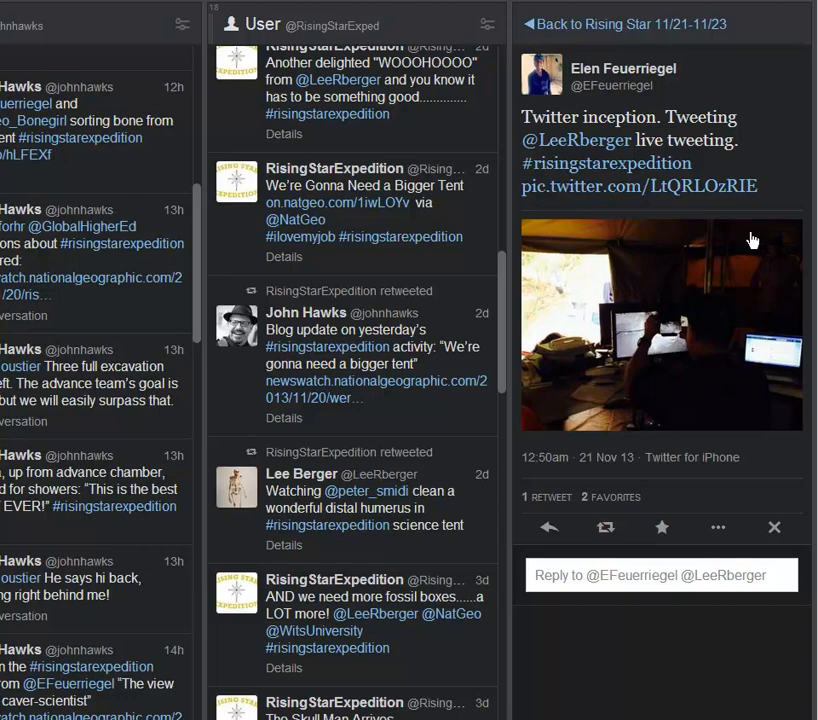
mouse_move(760, 130)
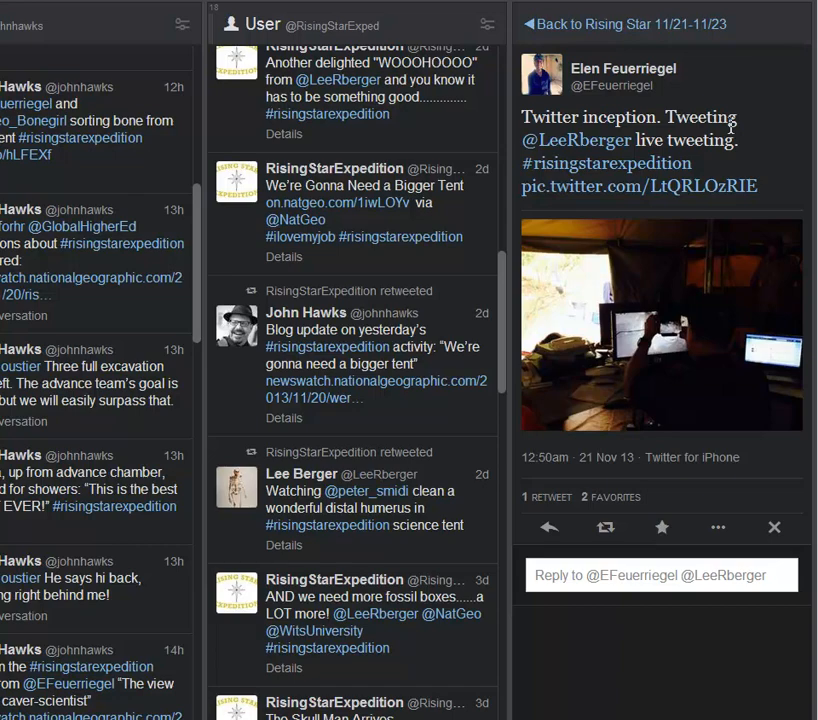
mouse_move(698, 266)
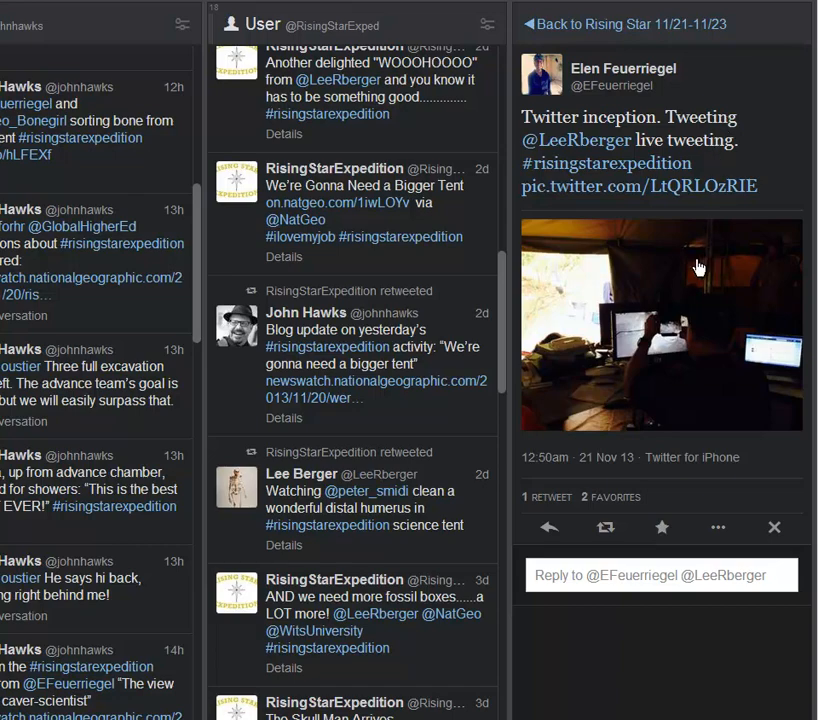
click(660, 324)
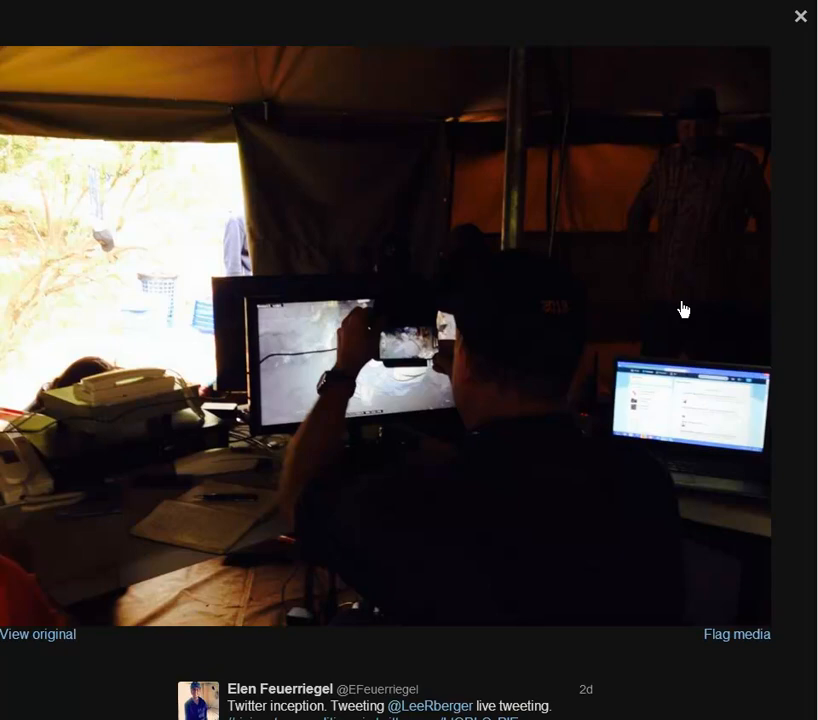
mouse_move(736, 232)
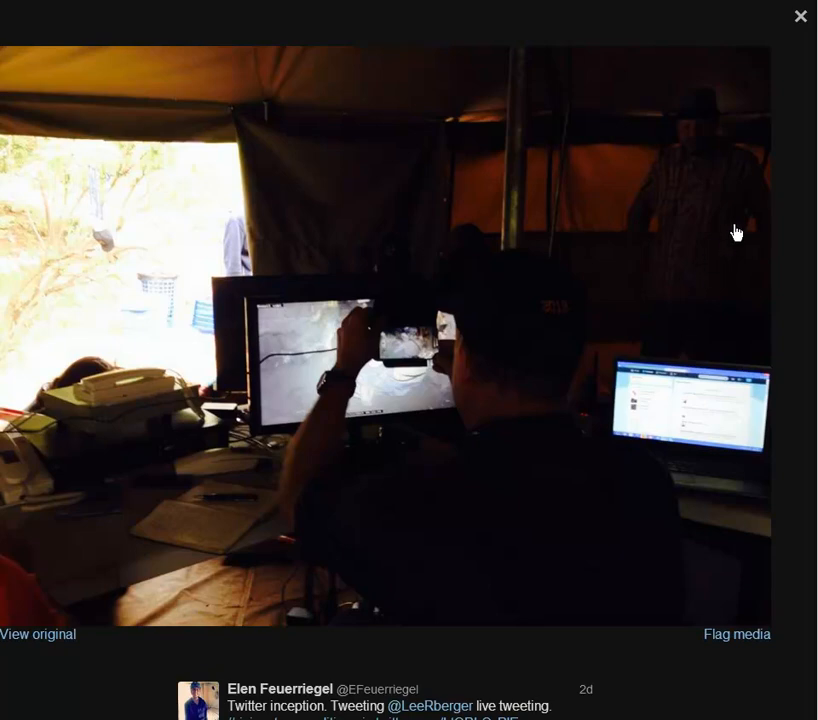
click(800, 16)
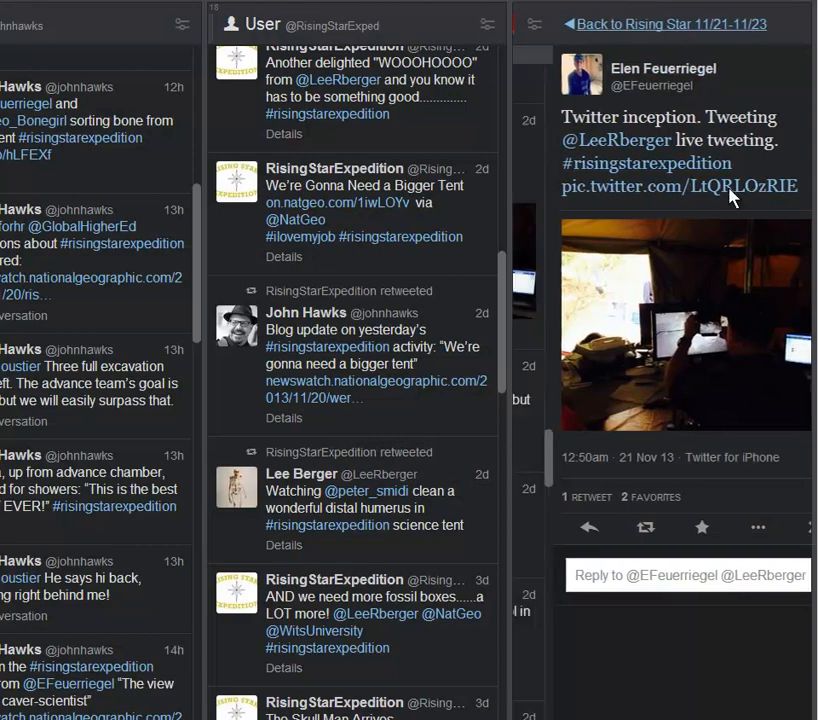
Return to the column list and open Alia Gurtov's 'Fossil 500 in the science tent' tweet
click(592, 22)
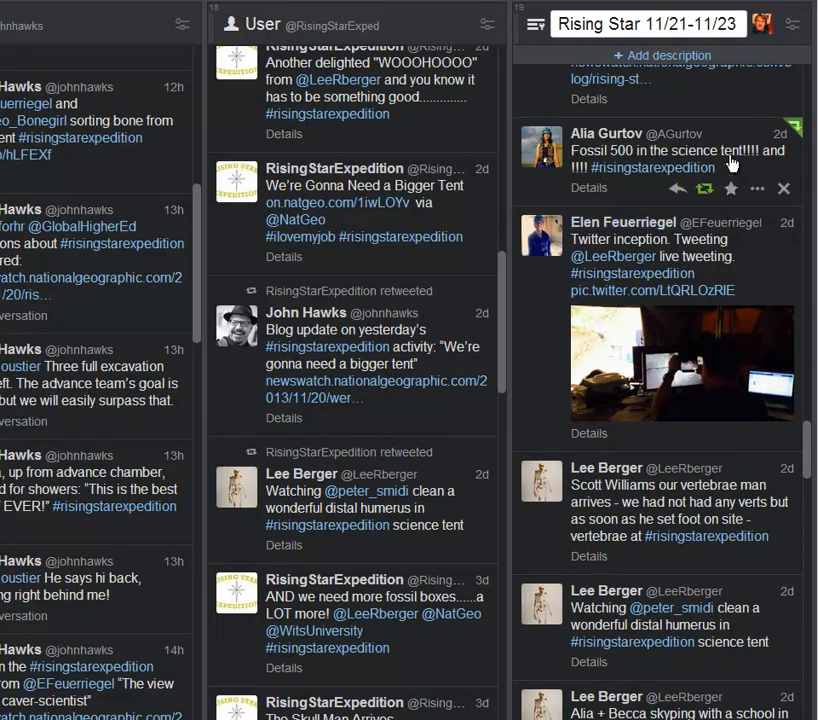
click(690, 150)
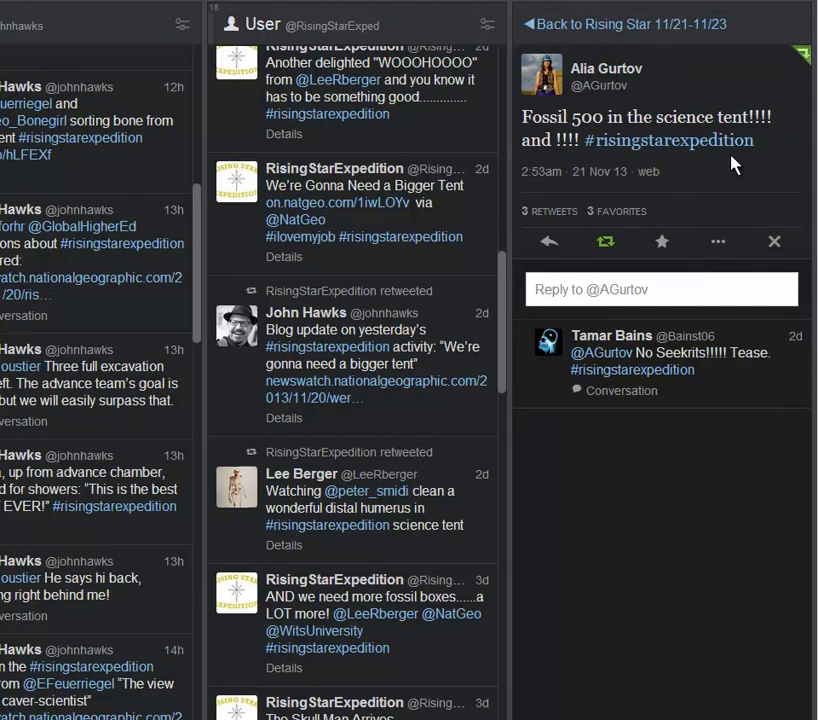
mouse_move(632, 32)
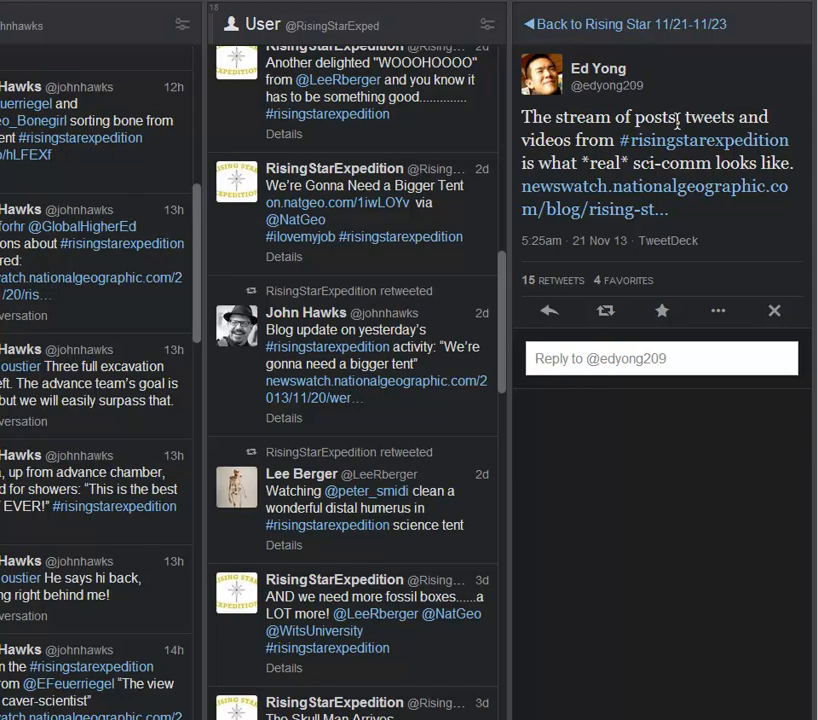
mouse_move(668, 18)
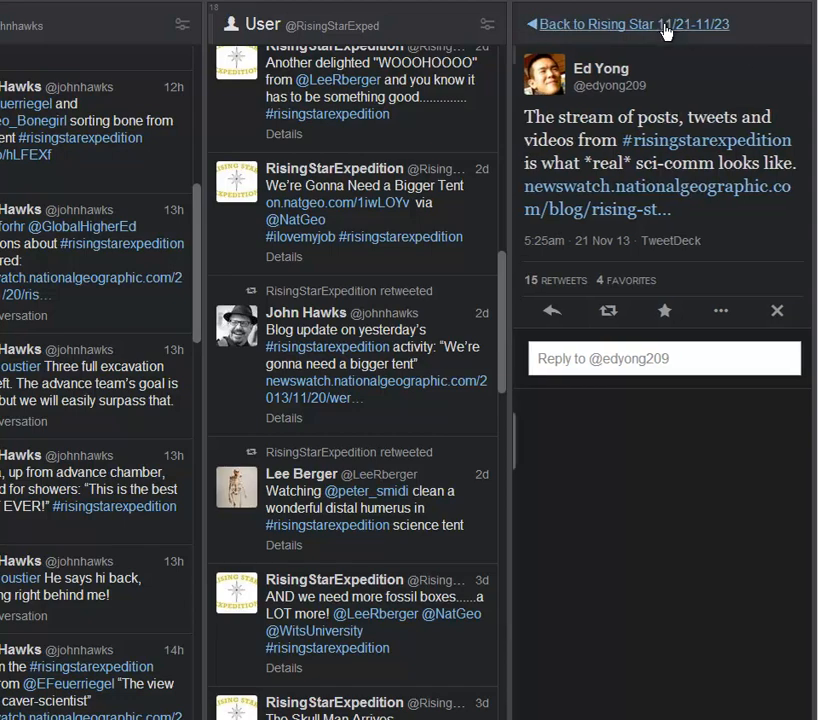
Enlarge the cave excavation photo in John Hawks' fossils tweet, then close it
click(628, 24)
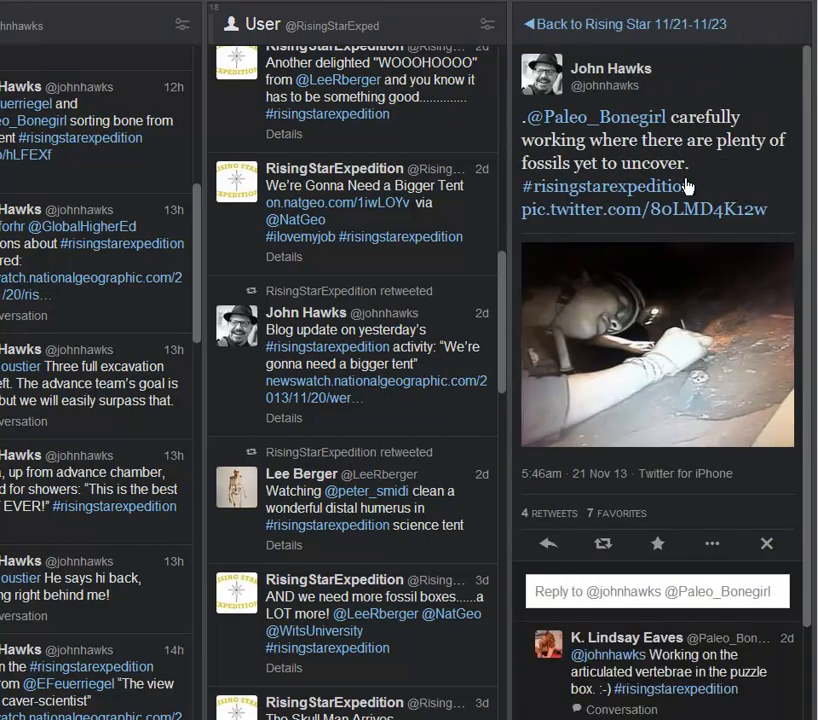
mouse_move(676, 186)
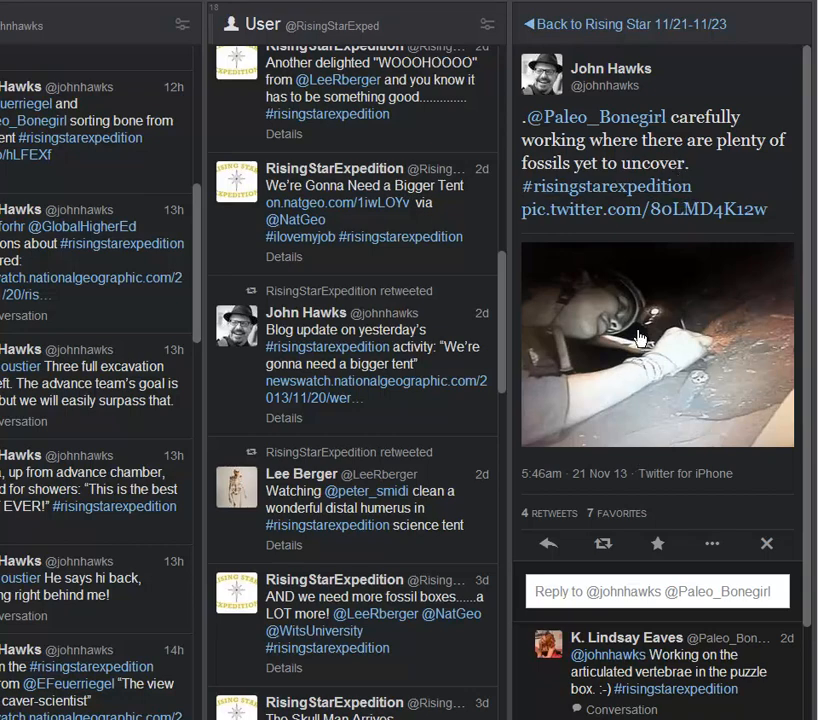
click(640, 338)
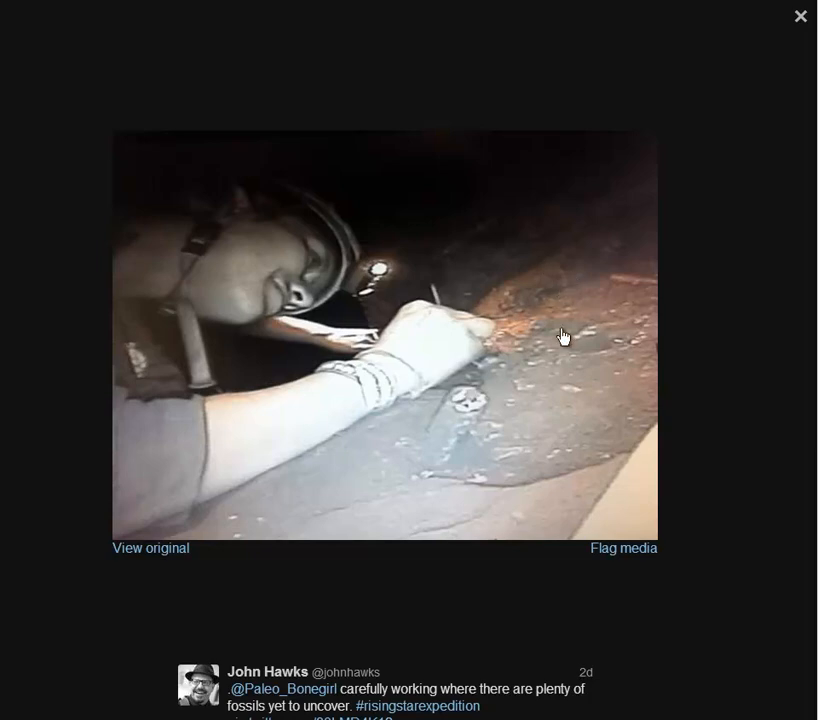
click(800, 16)
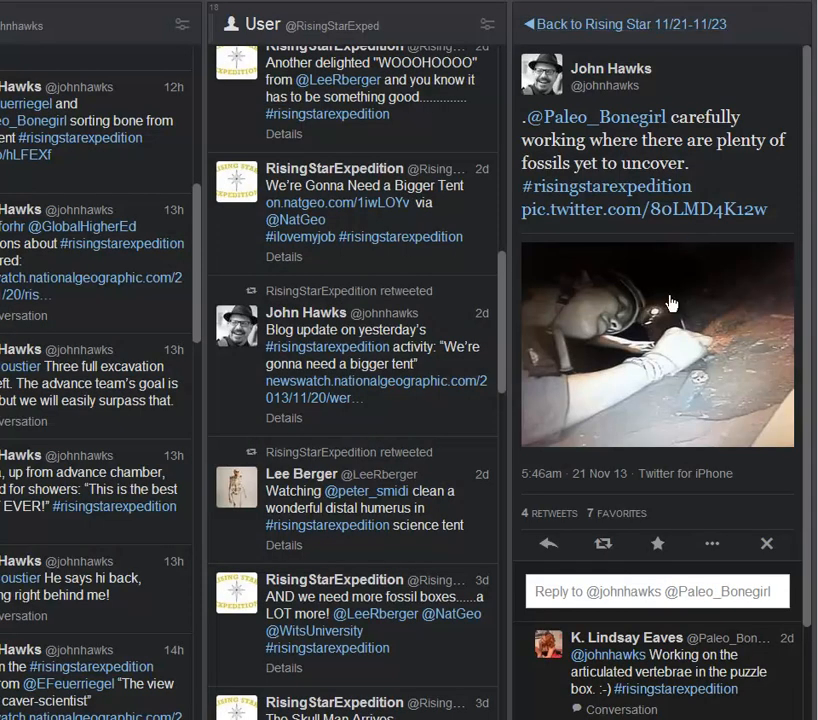
mouse_move(606, 24)
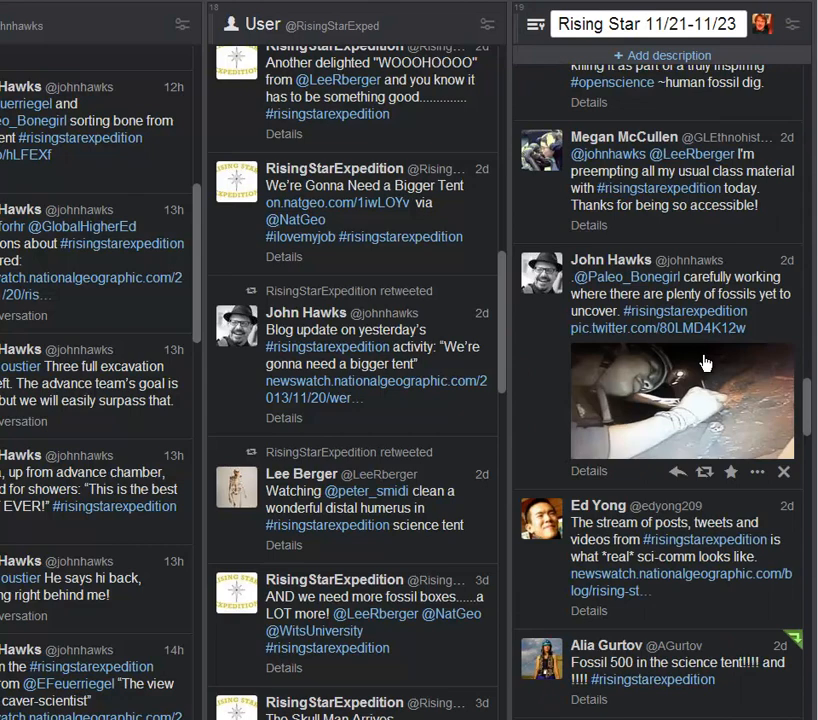
mouse_move(738, 190)
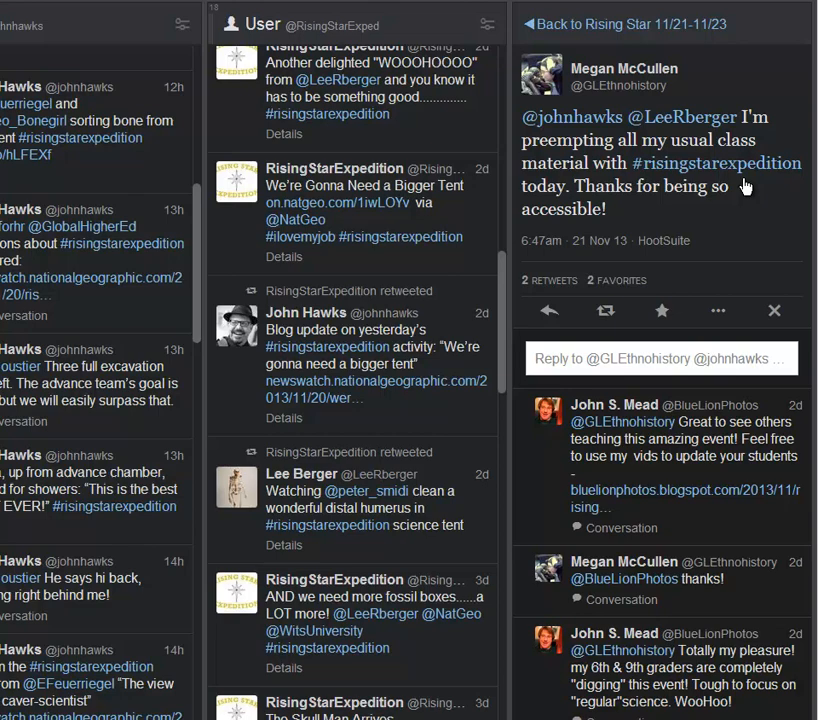
mouse_move(780, 28)
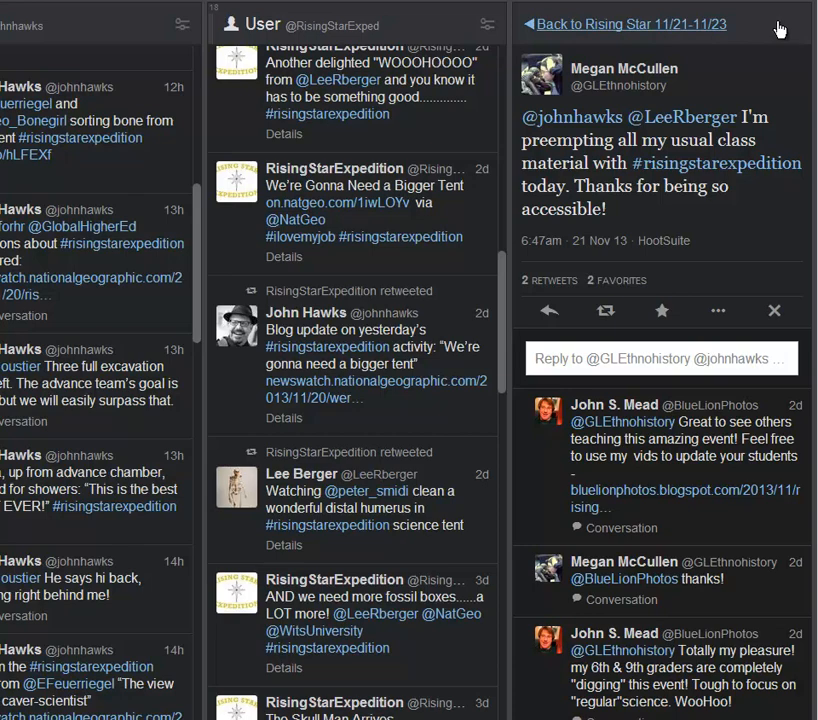
mouse_move(792, 76)
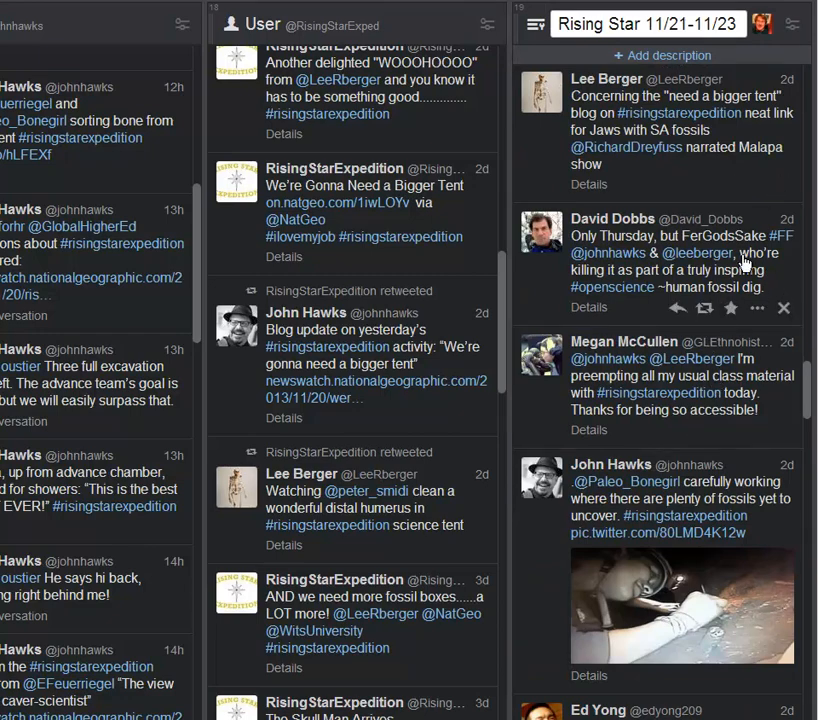
mouse_move(764, 290)
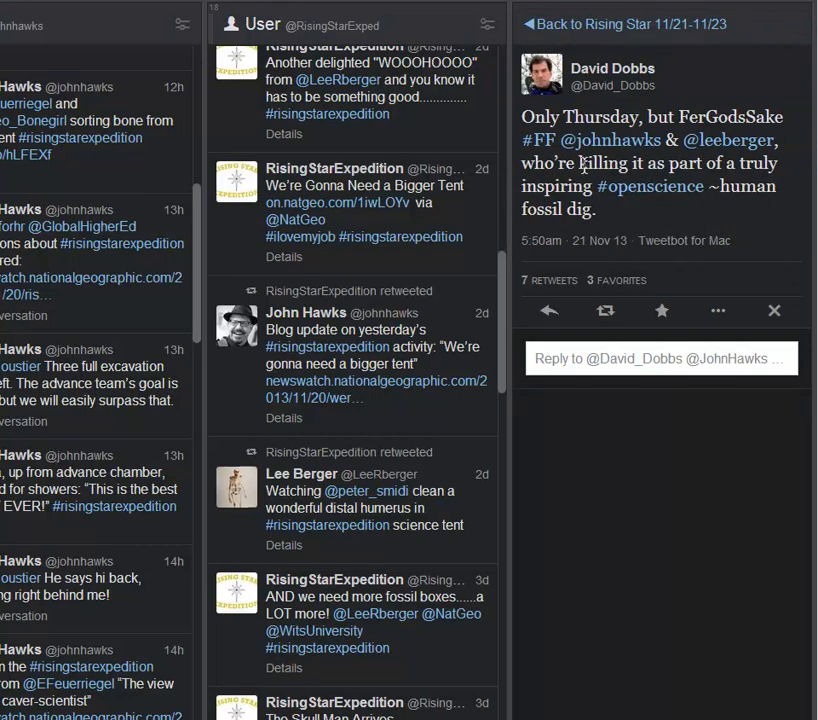
mouse_move(608, 120)
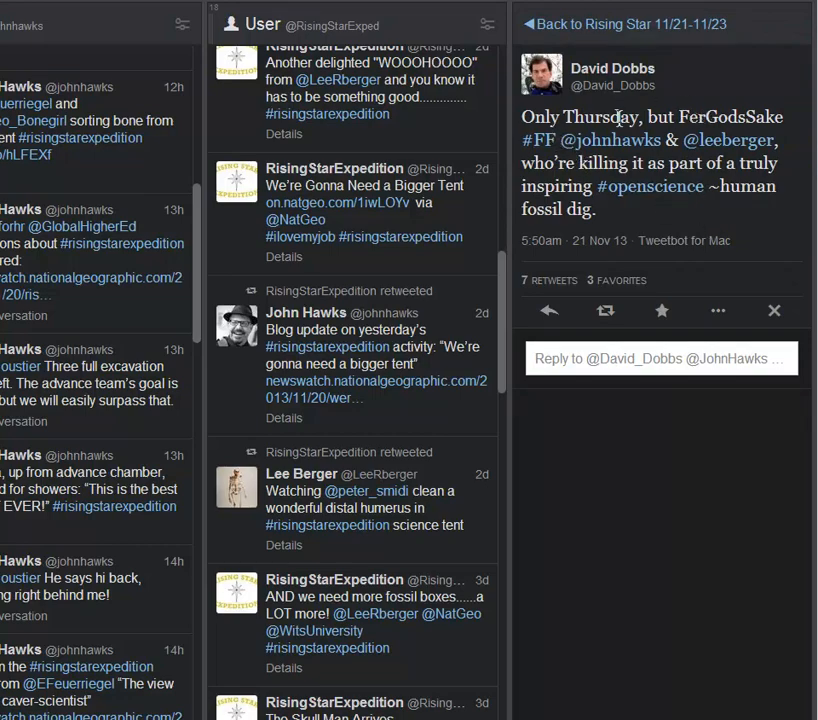
mouse_move(668, 198)
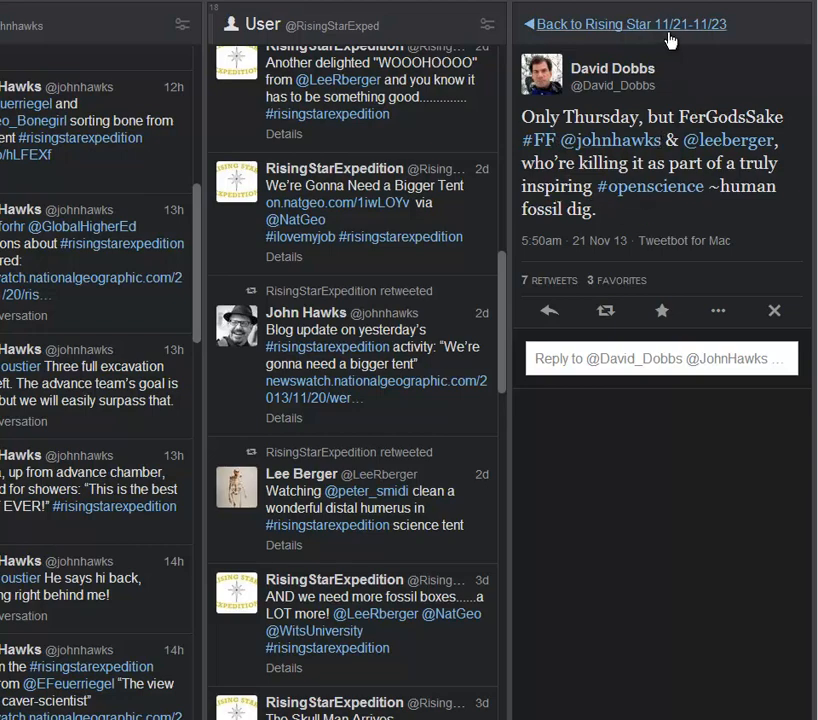
click(624, 24)
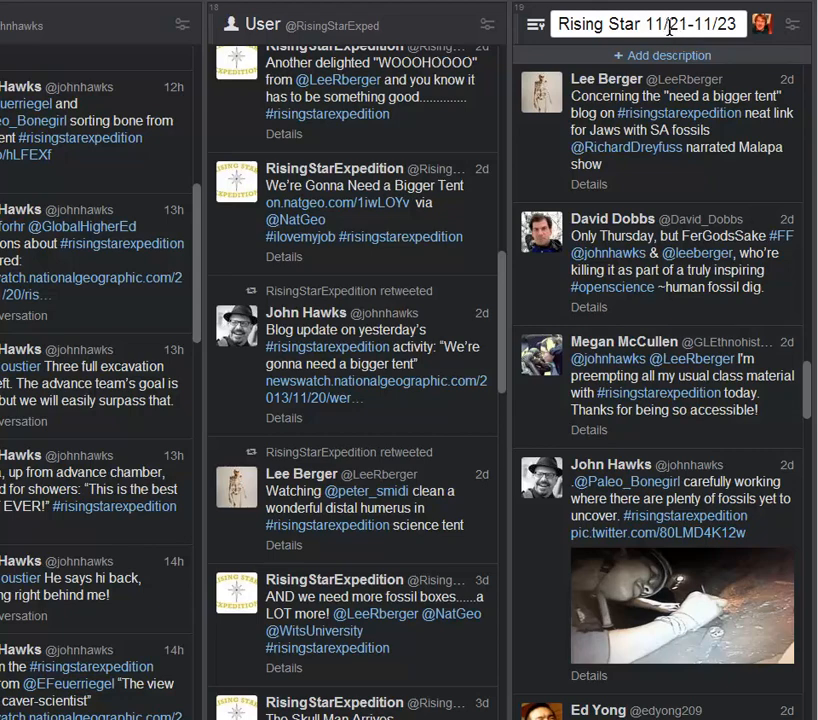
click(670, 120)
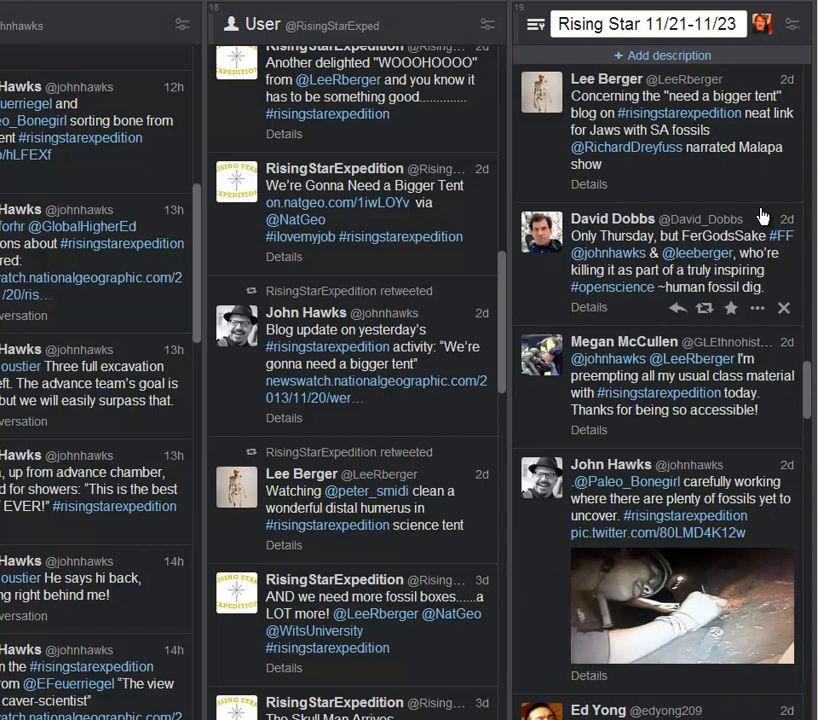
scroll(down, 3)
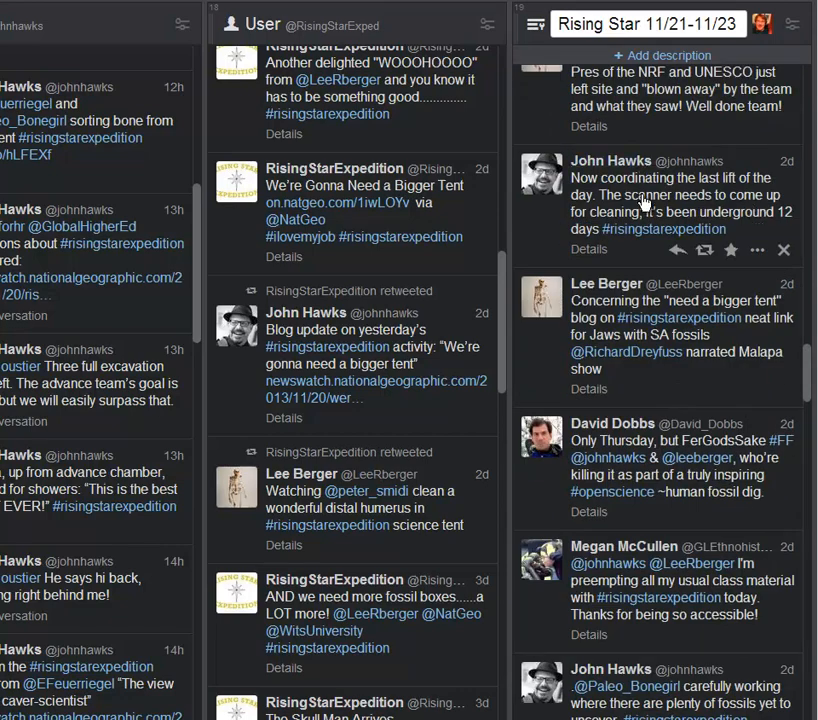
click(644, 204)
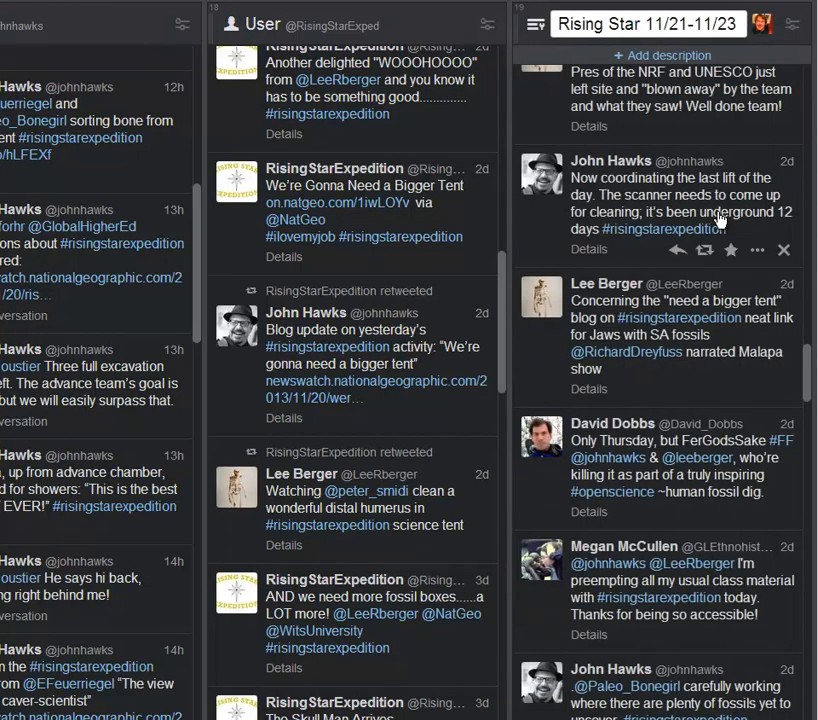
scroll(down, 3)
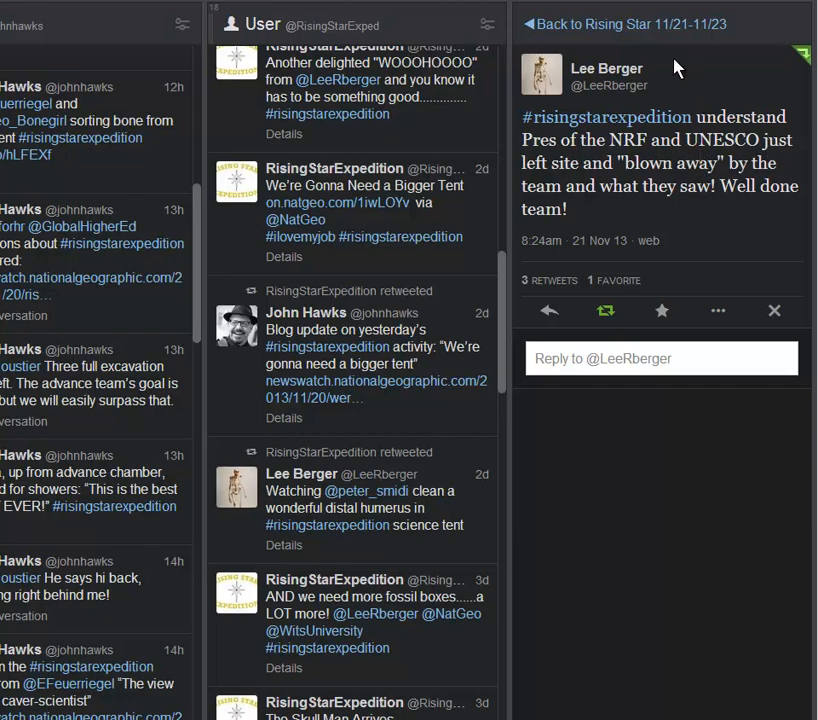
mouse_move(664, 30)
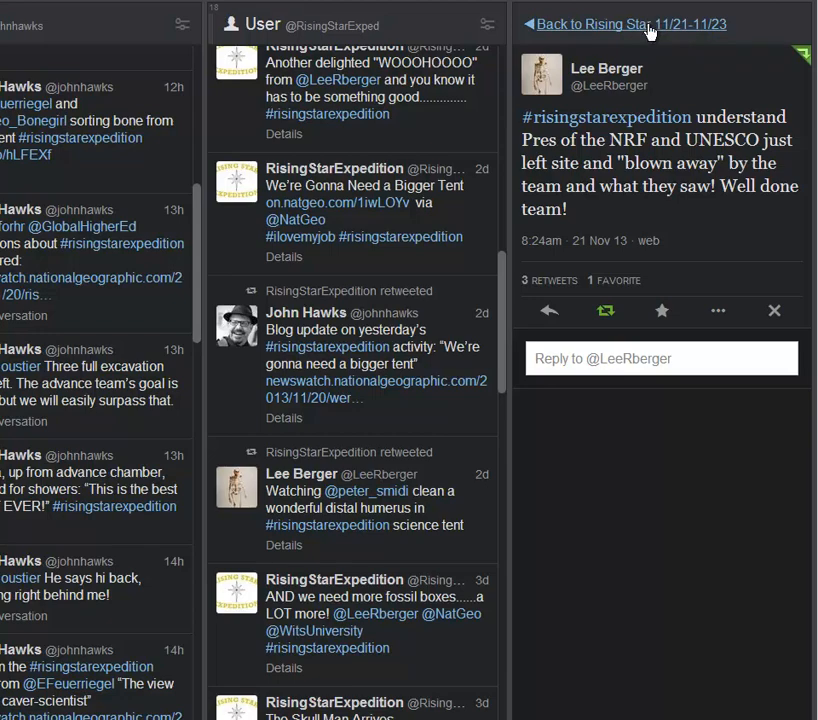
click(610, 22)
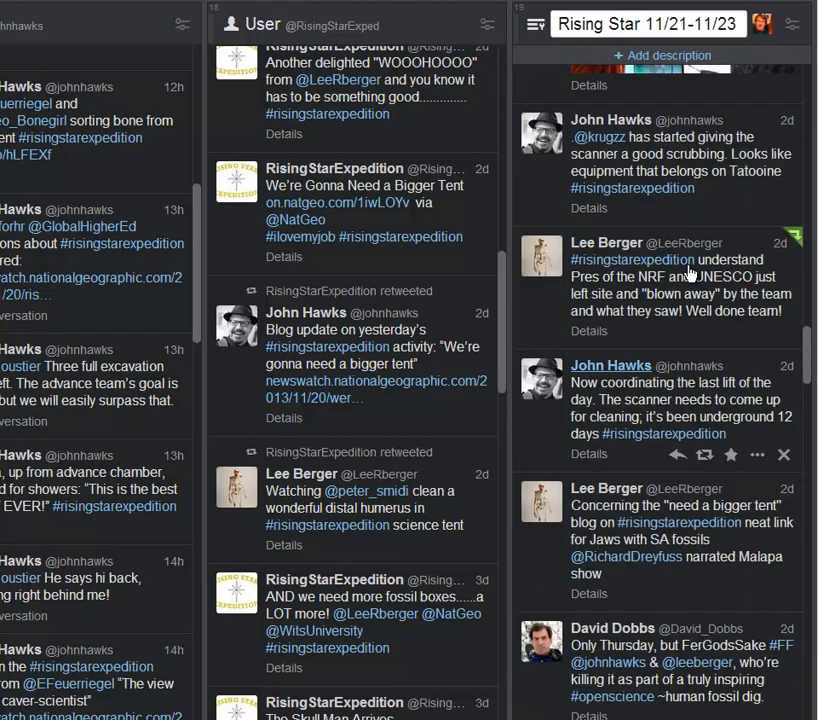
Read the scanner-scrubbing tweet and close the enlarged 3D reconstruction photo
click(684, 156)
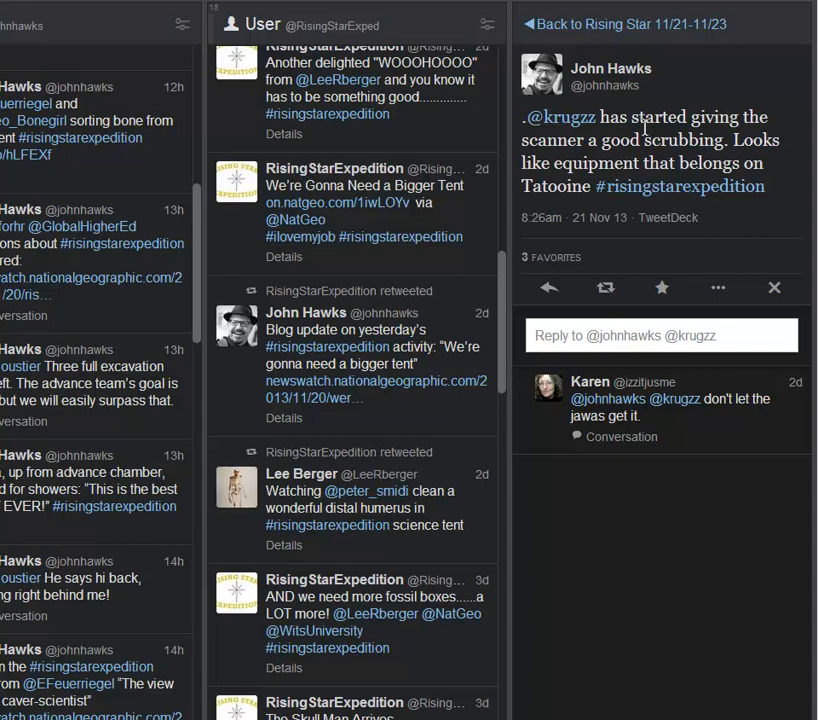
mouse_move(678, 92)
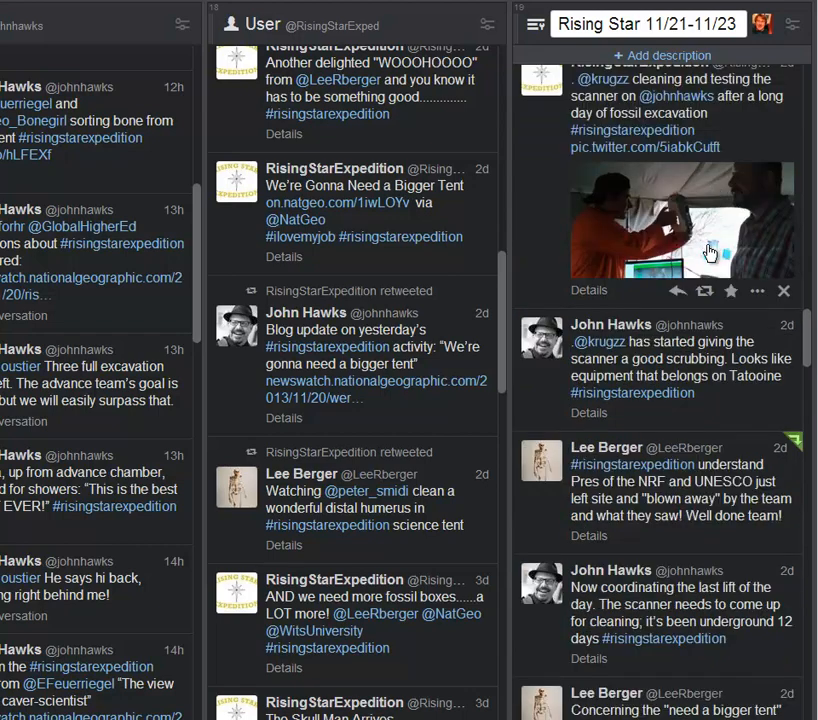
scroll(down, 3)
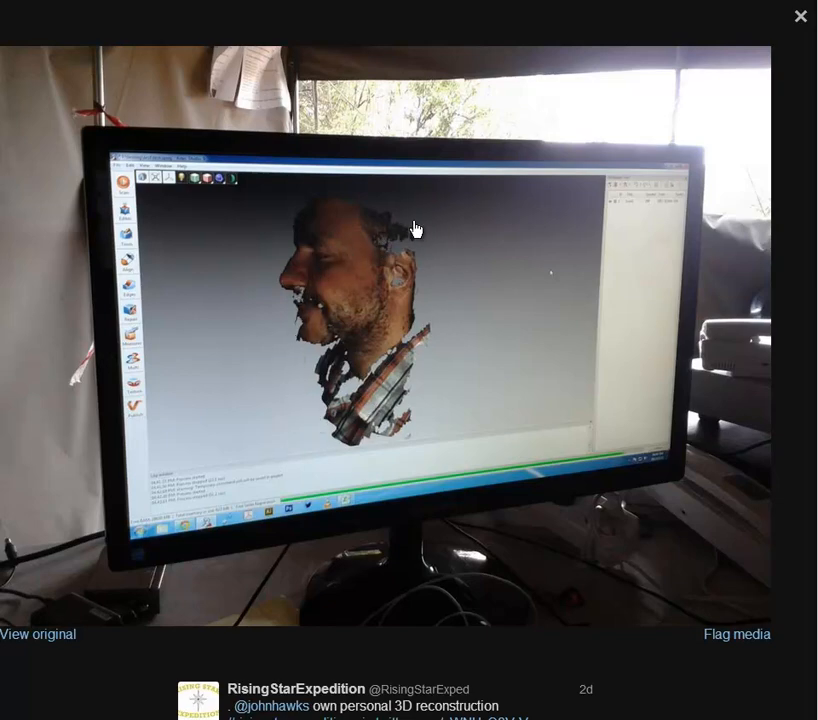
mouse_move(96, 442)
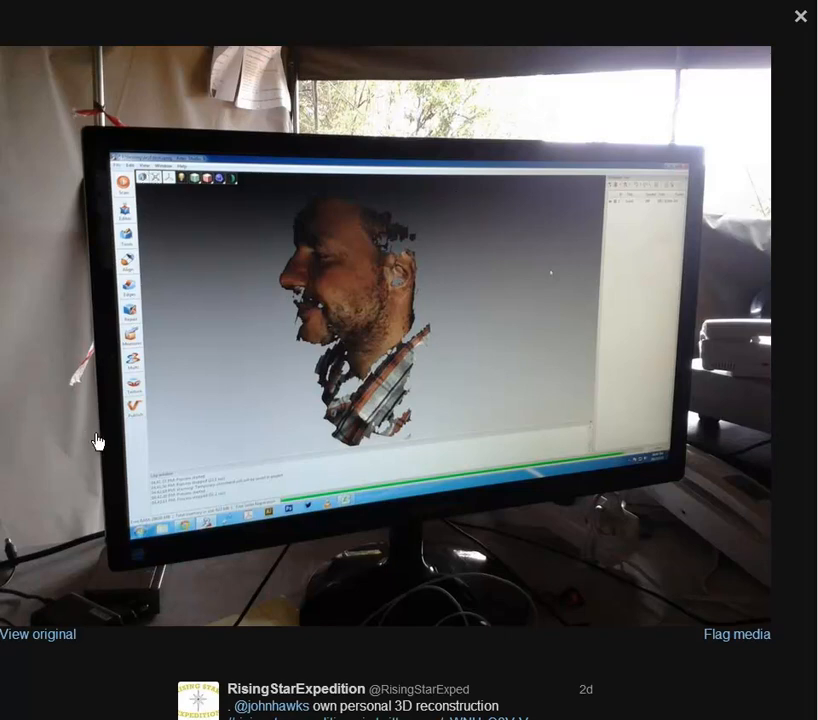
click(800, 16)
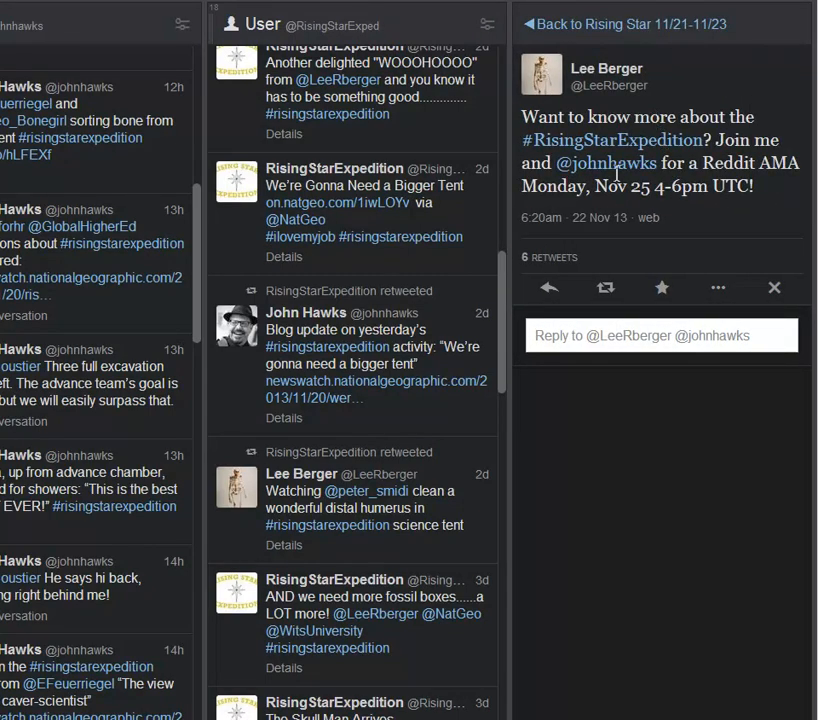
mouse_move(608, 172)
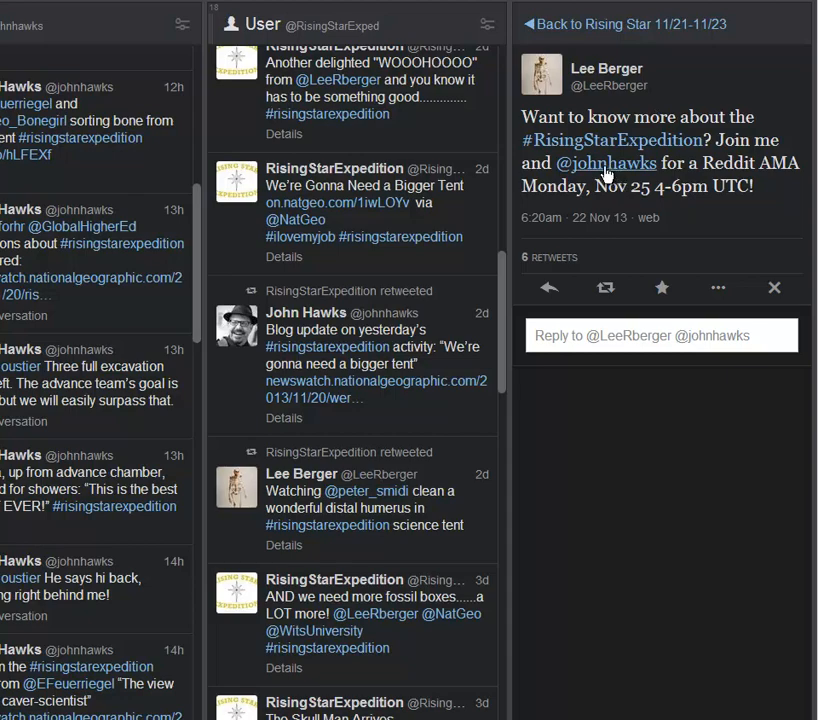
mouse_move(580, 224)
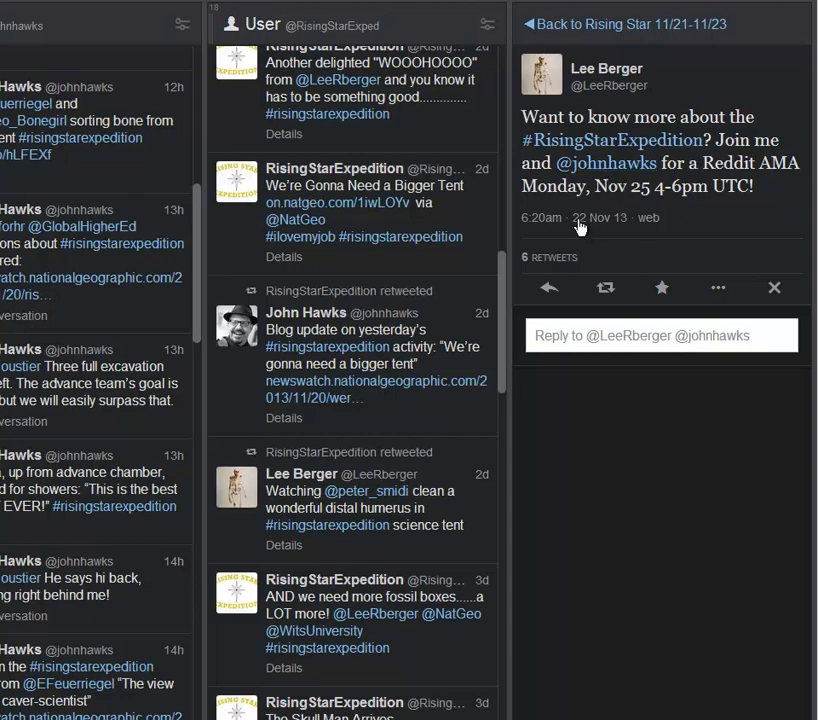
mouse_move(666, 190)
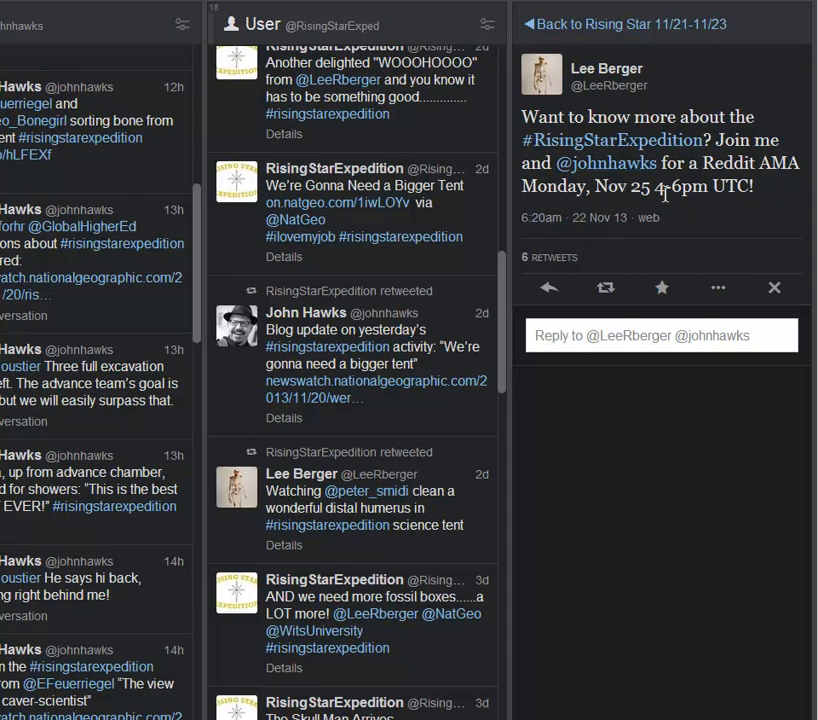
mouse_move(788, 82)
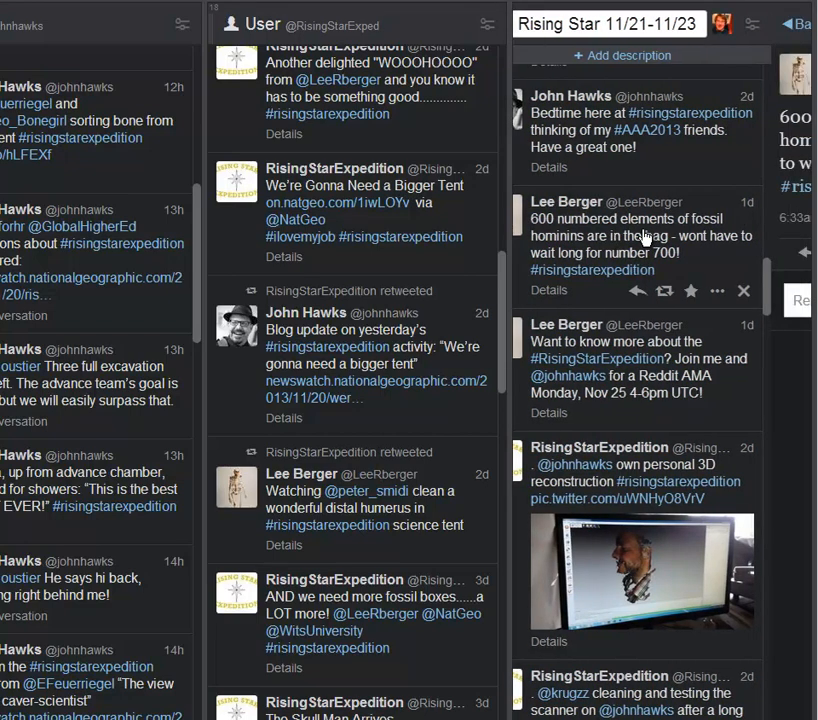
Open John Hawks' 'Bedtime here at #risingstarexpedition' tweet in full
click(640, 236)
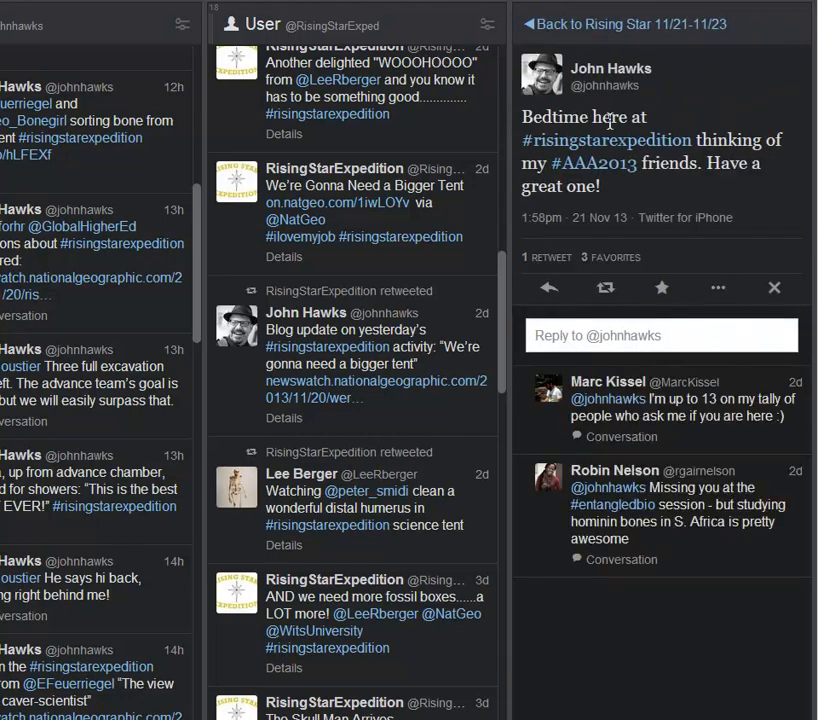
mouse_move(672, 36)
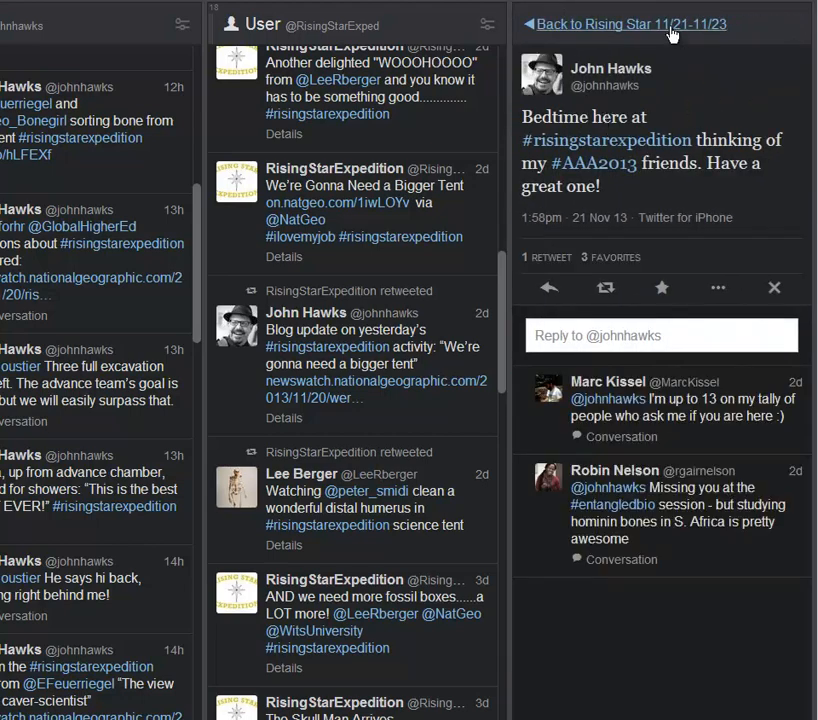
mouse_move(660, 72)
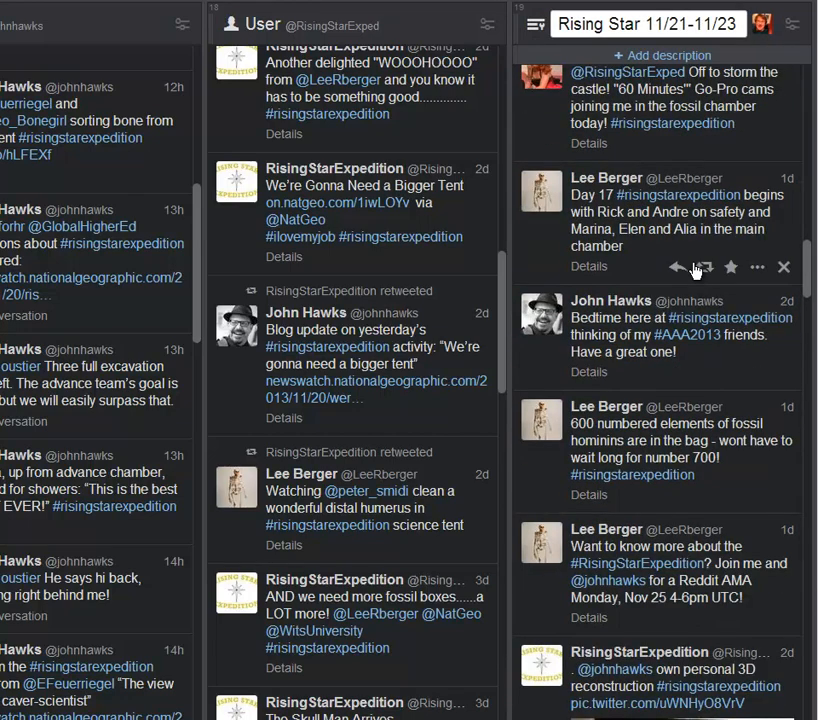
mouse_move(648, 240)
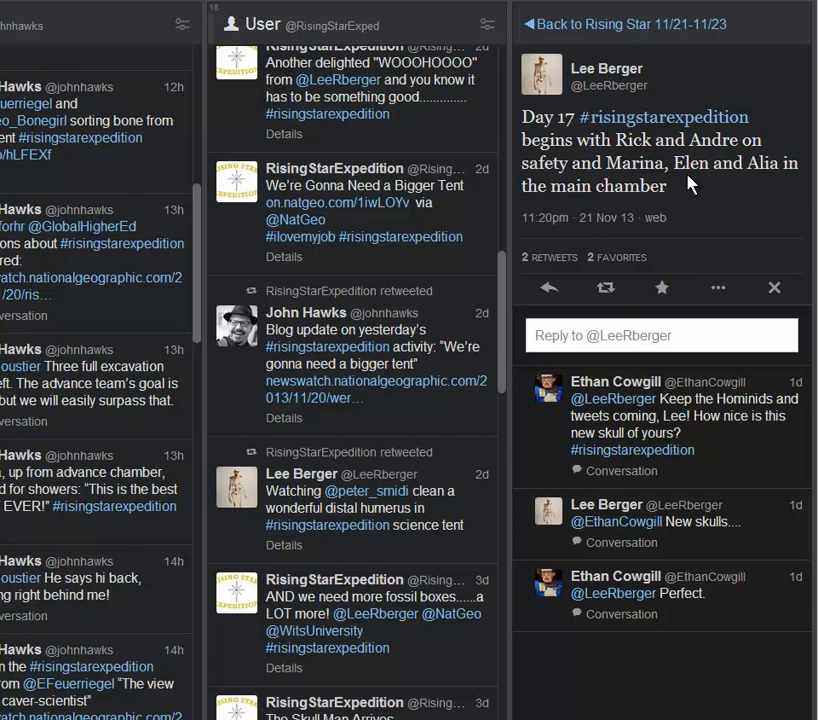
mouse_move(538, 32)
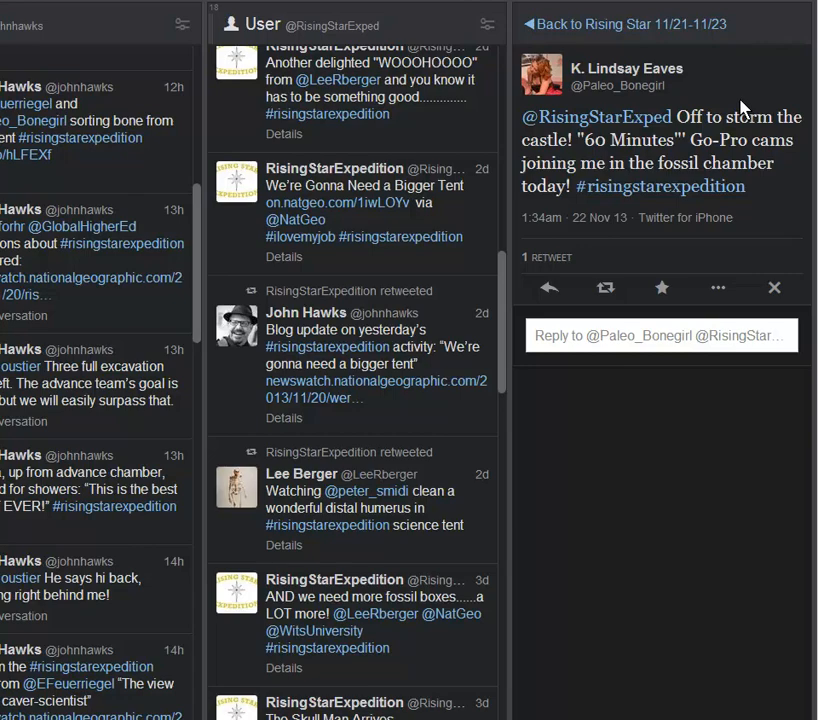
mouse_move(648, 56)
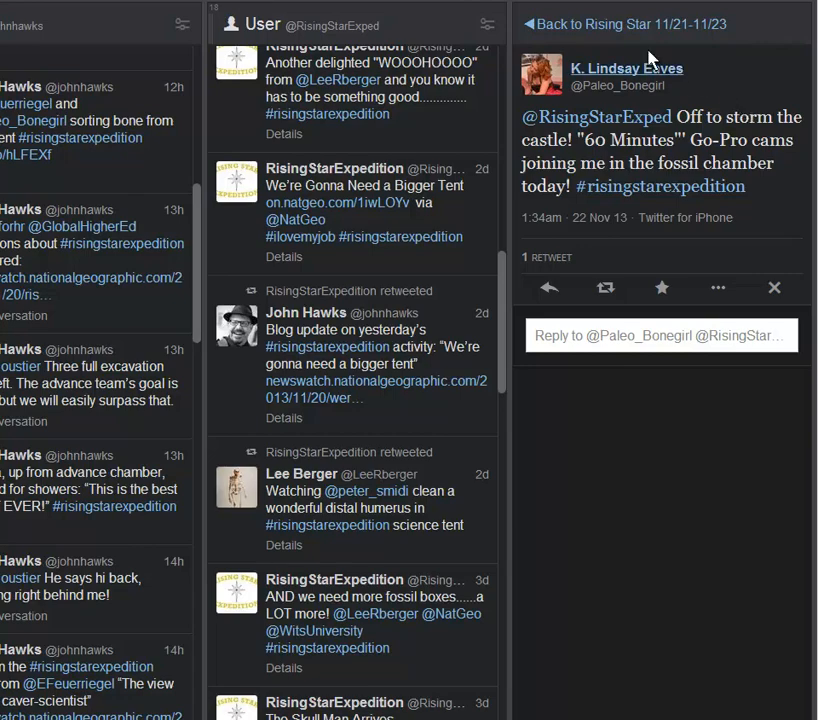
mouse_move(646, 28)
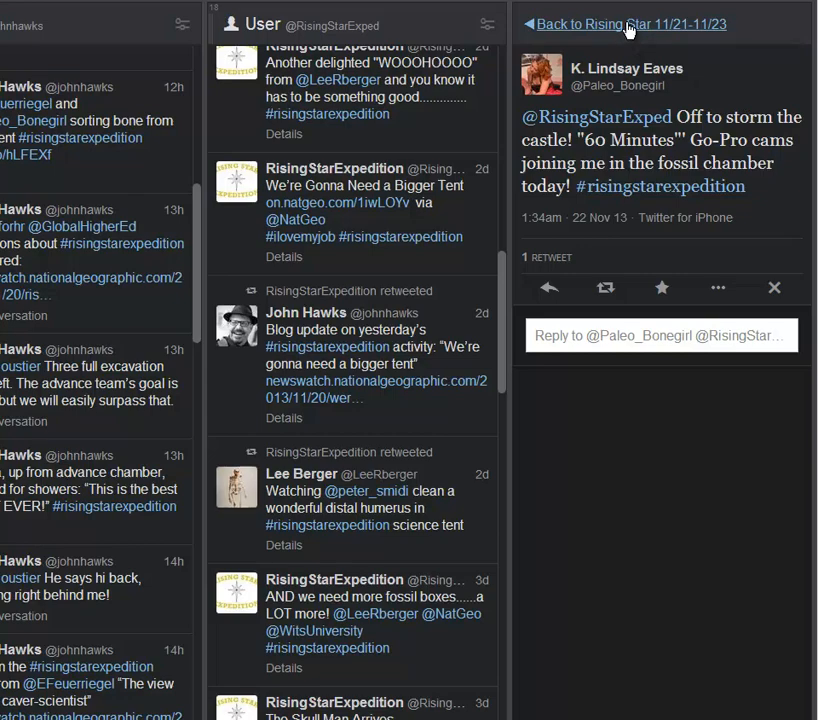
Read the catalog numbers 601-700 tweet, then open the 'Lest you think we're being careless' tweet
click(620, 24)
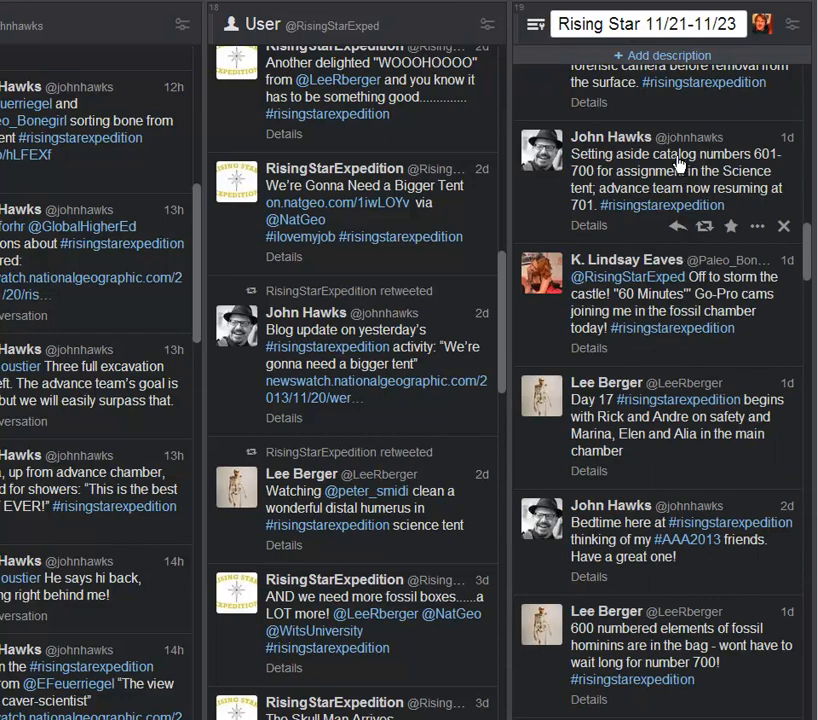
click(678, 180)
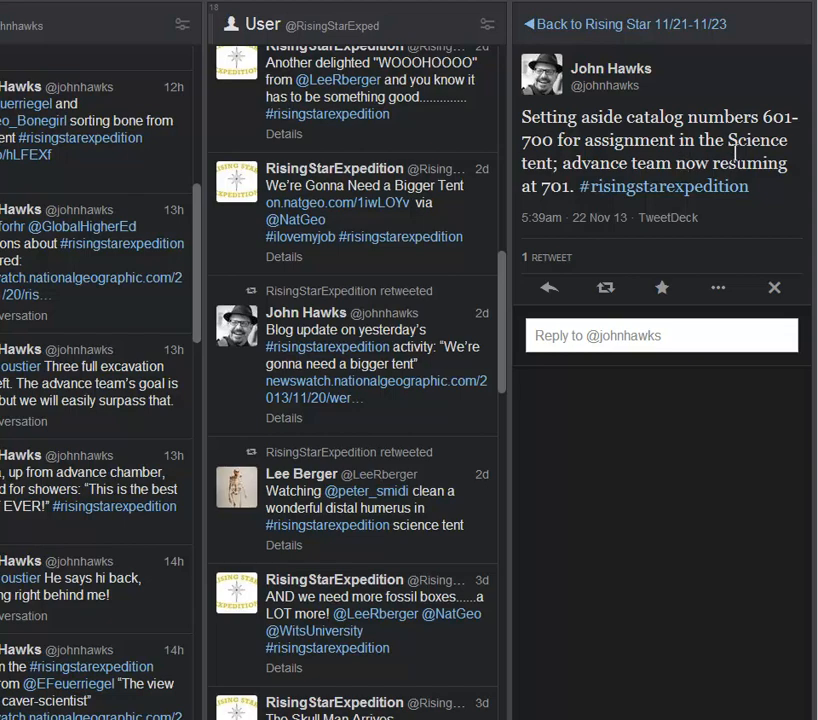
mouse_move(616, 36)
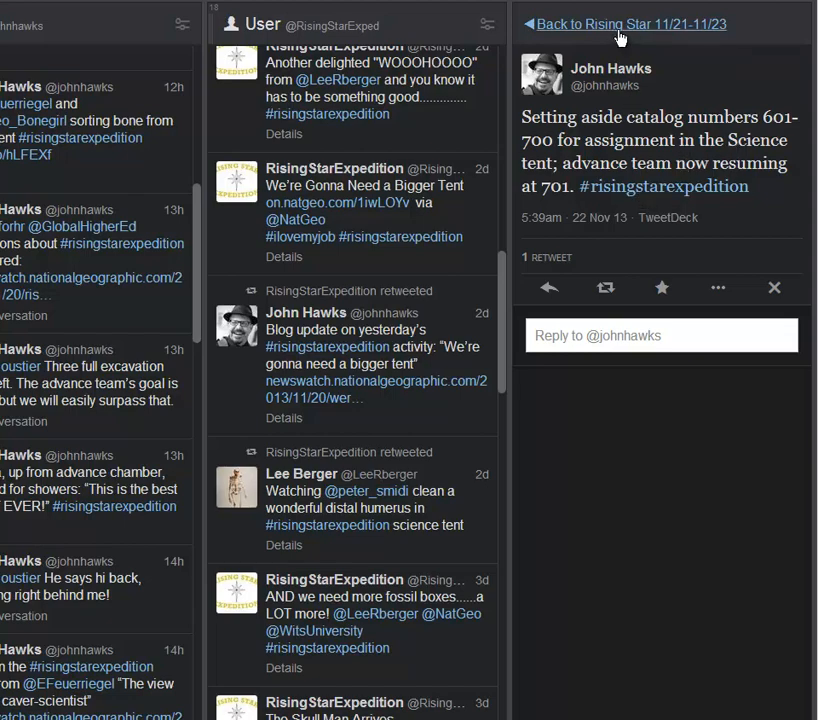
click(610, 20)
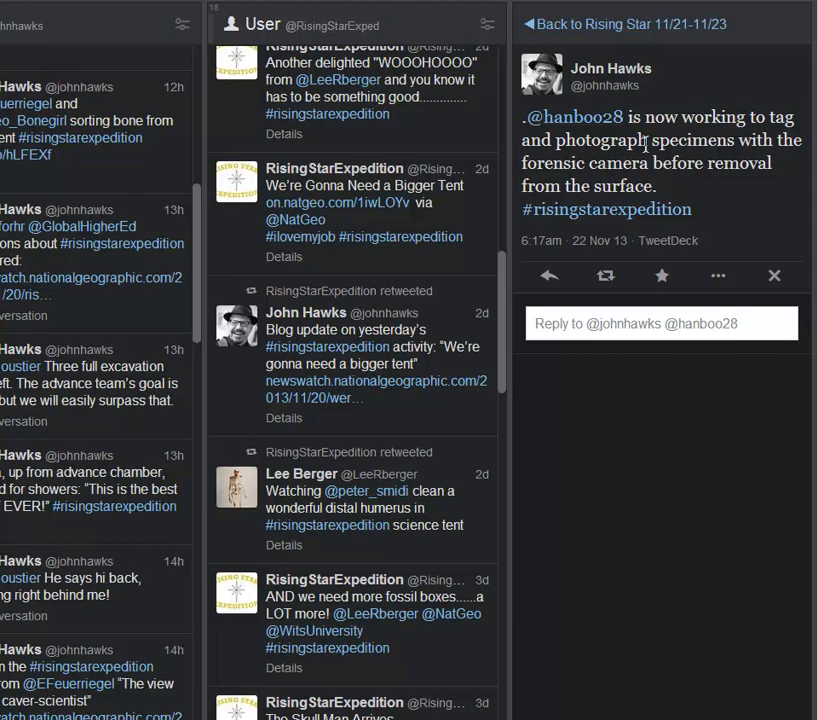
mouse_move(658, 30)
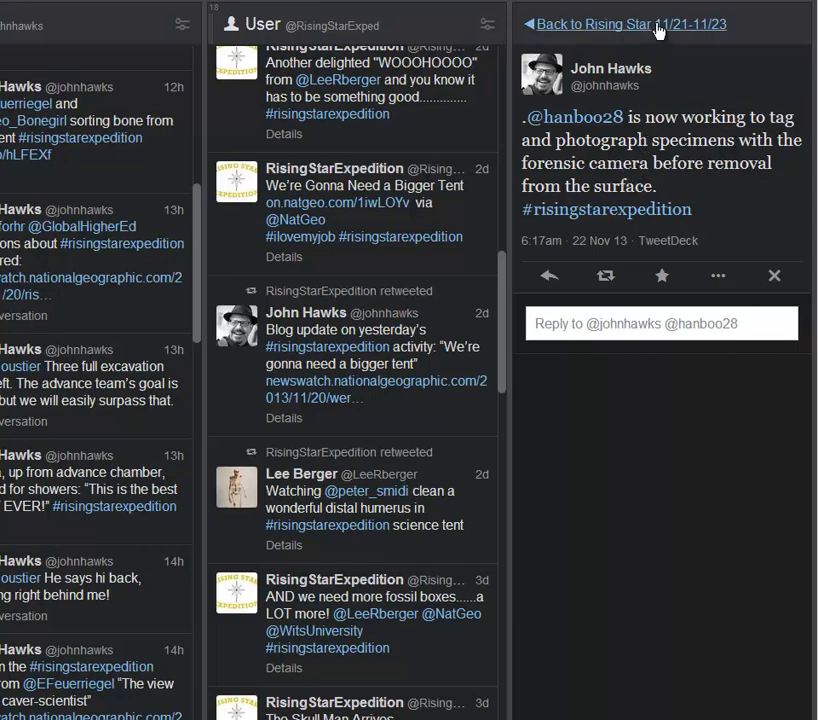
mouse_move(668, 26)
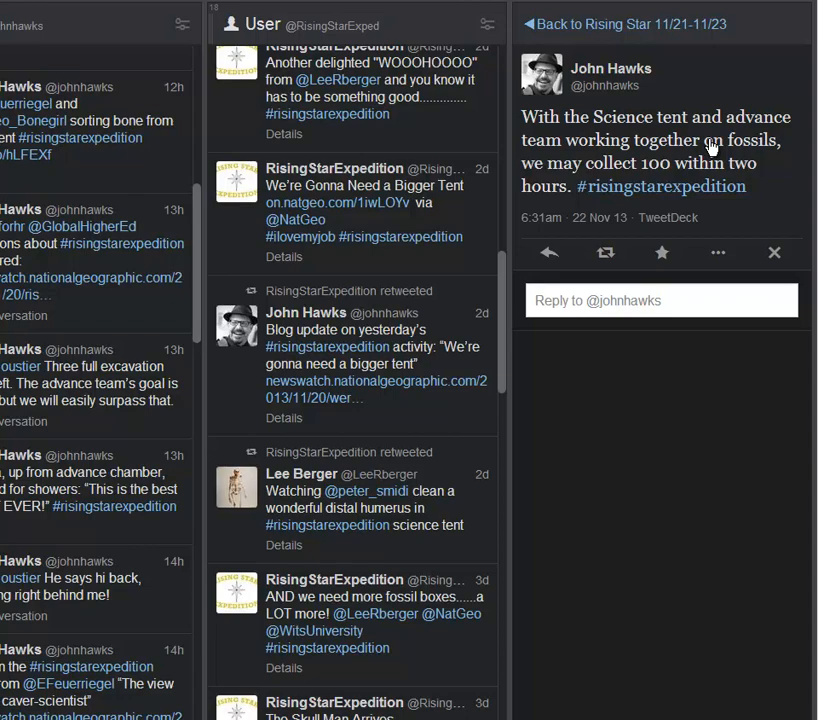
mouse_move(600, 28)
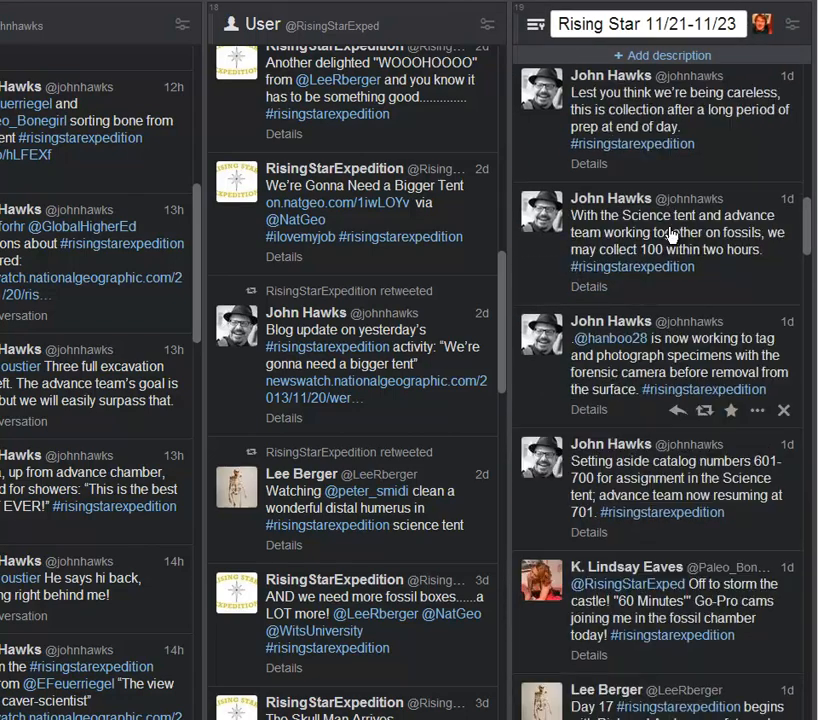
click(670, 110)
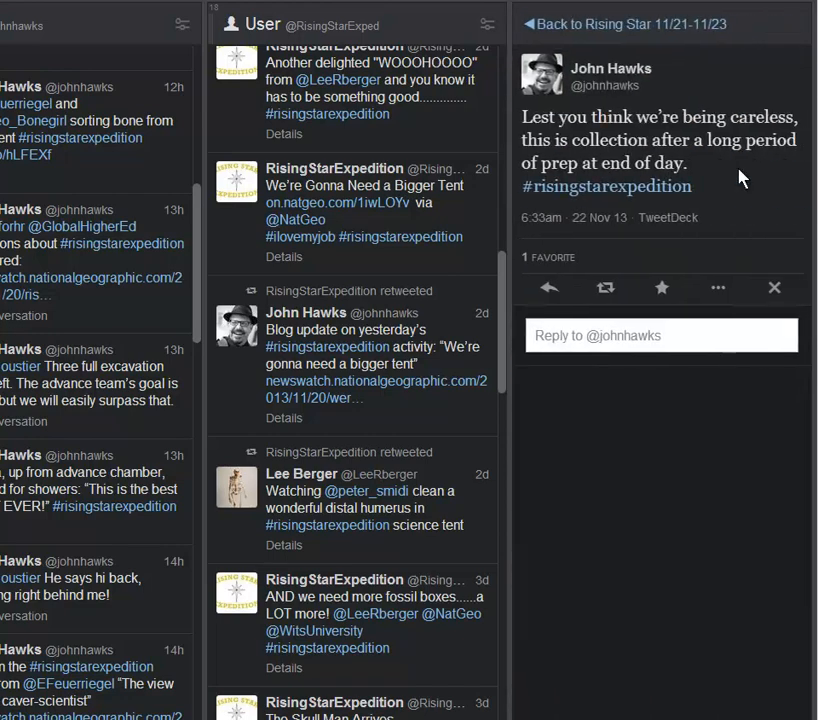
mouse_move(624, 164)
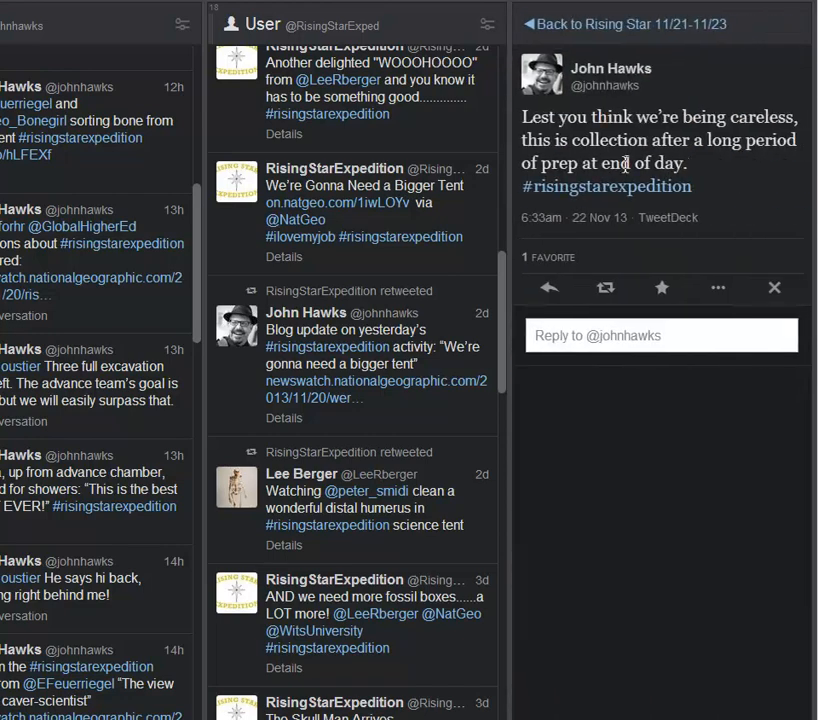
mouse_move(596, 162)
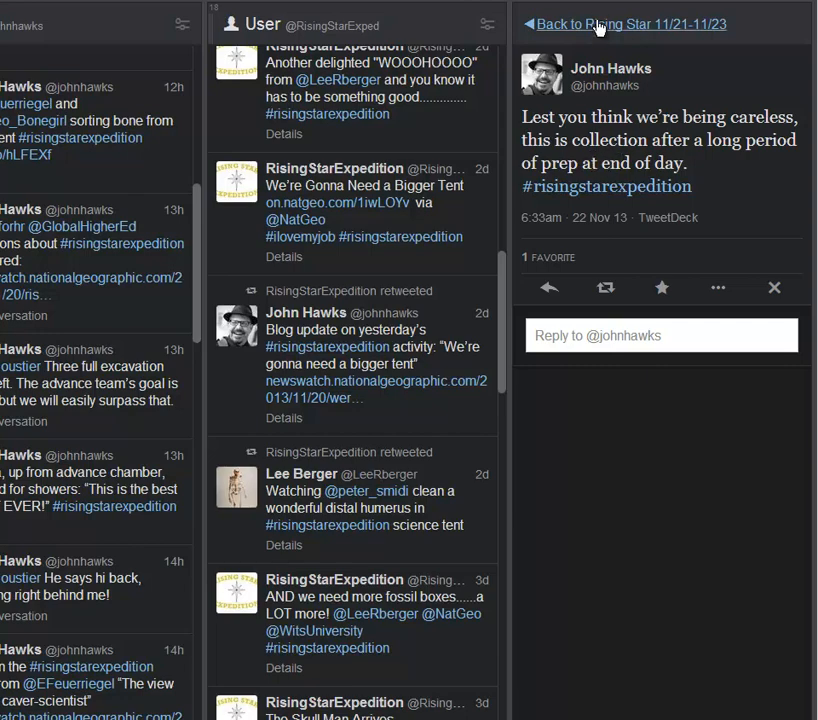
Return from the astros-day-off tweet to the Rising Star 11/21-11/23 column list
click(616, 22)
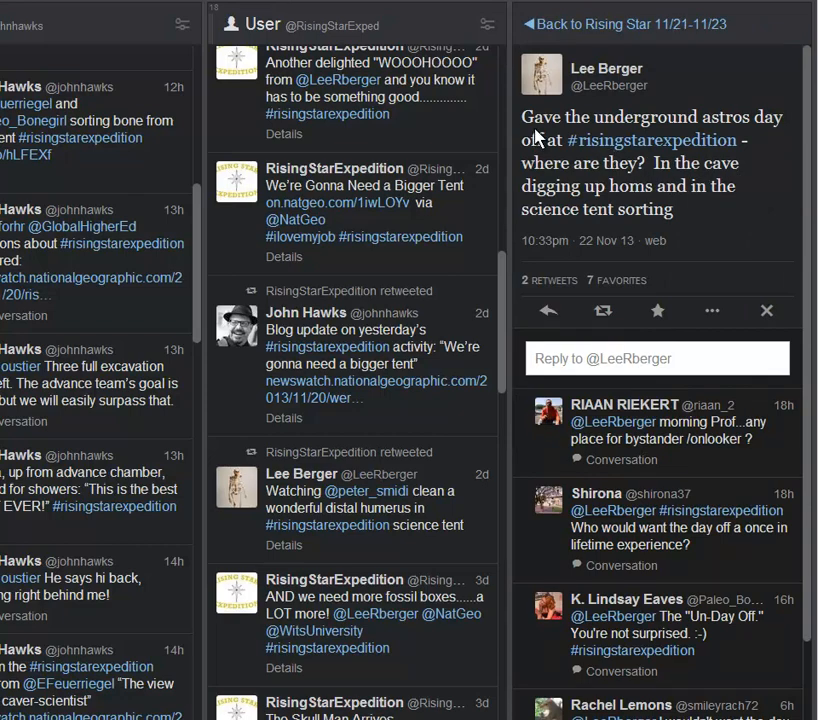
mouse_move(566, 188)
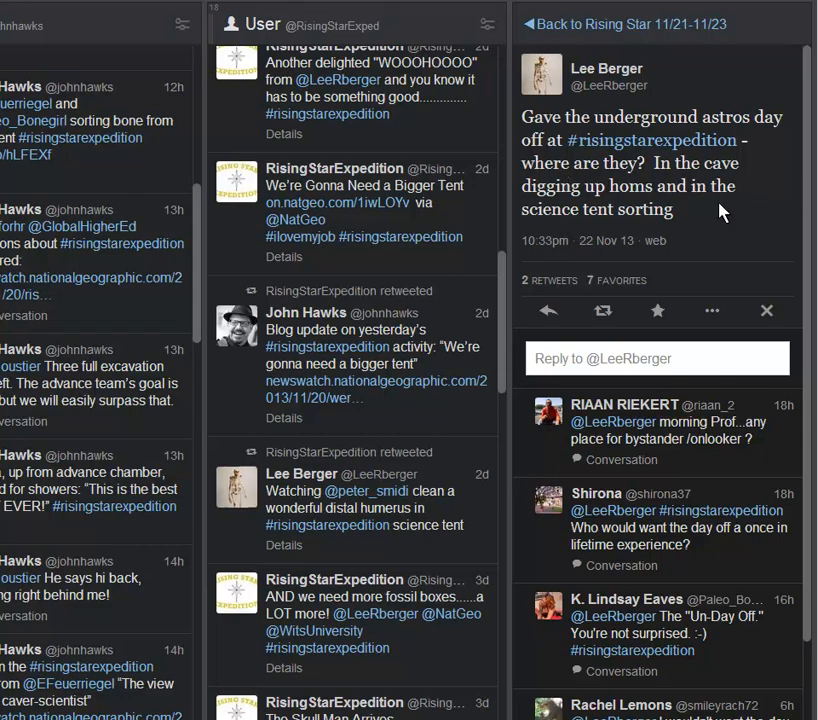
mouse_move(696, 84)
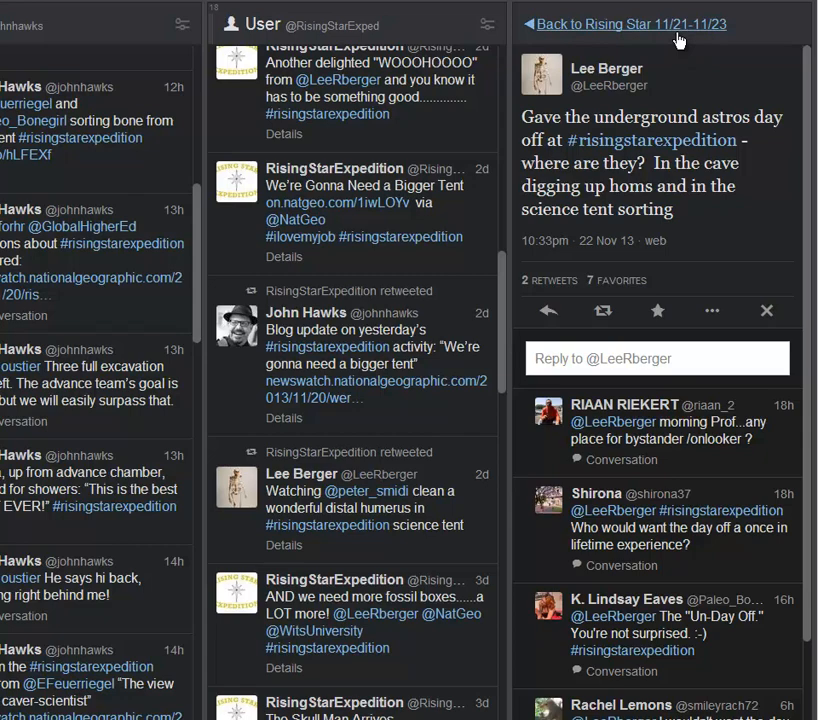
click(656, 312)
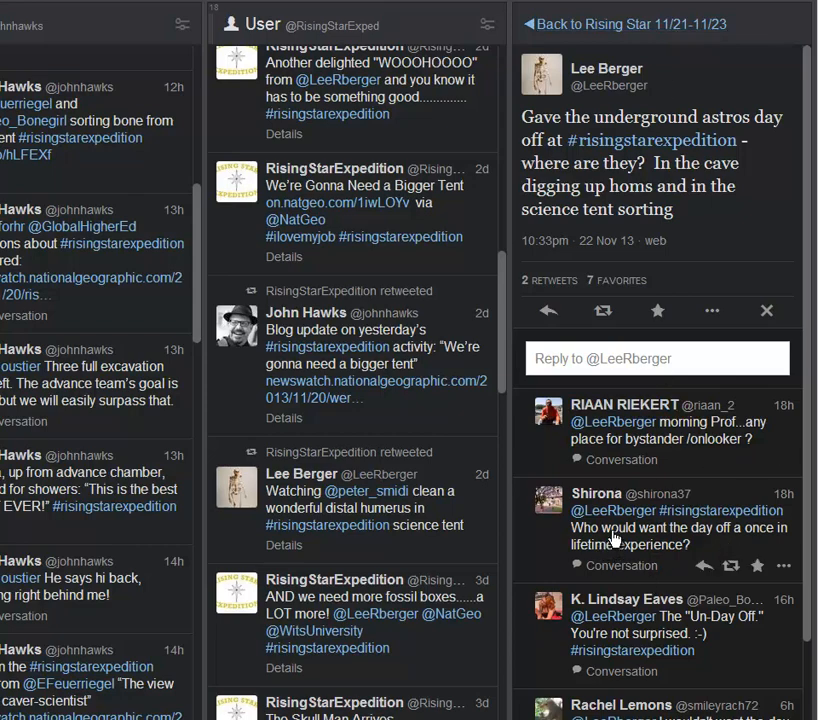
mouse_move(696, 540)
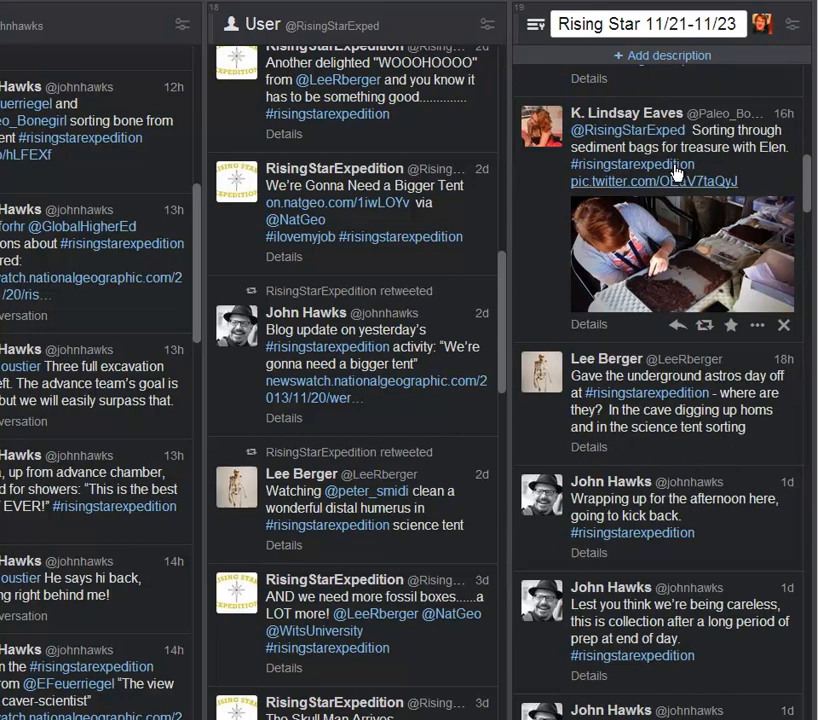
mouse_move(532, 224)
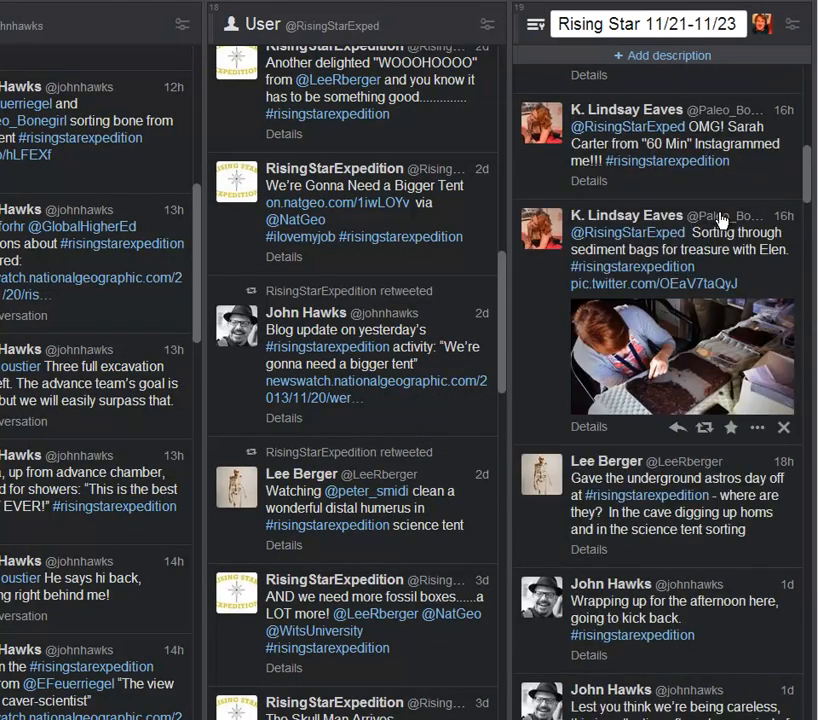
Open the 'Instagrammed me' tweet and enlarge its photo of the caver
click(670, 140)
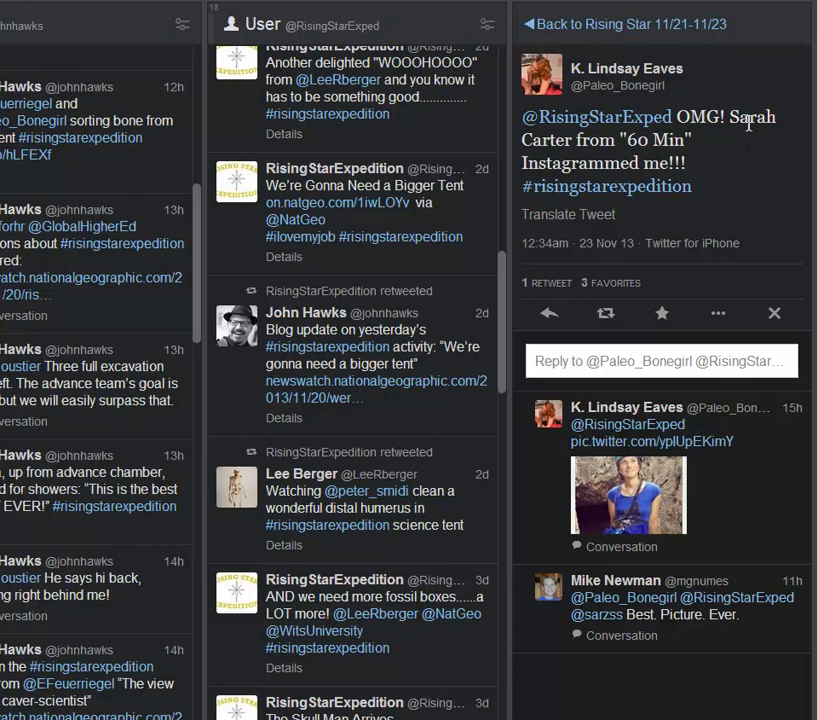
mouse_move(752, 120)
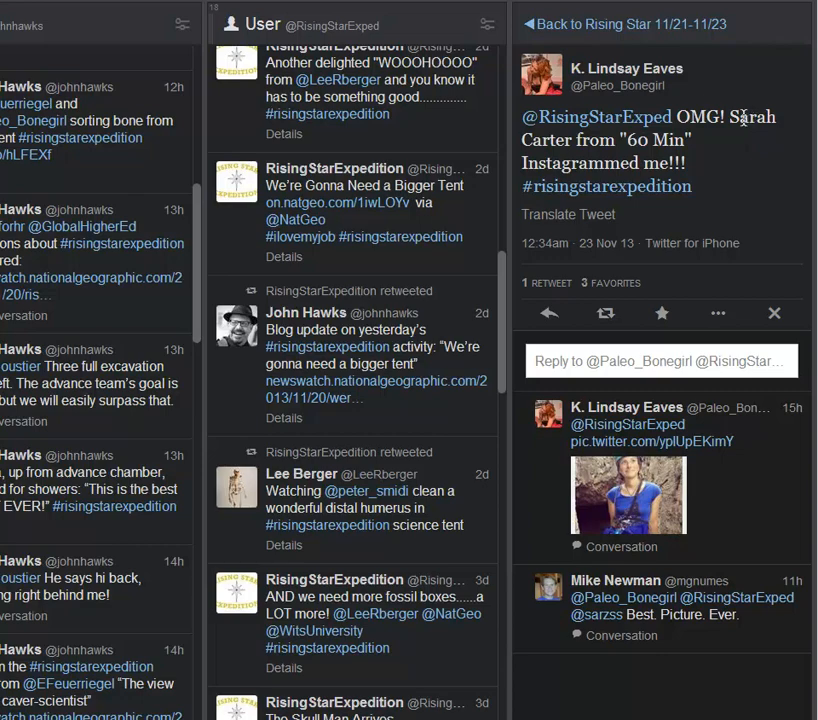
mouse_move(640, 500)
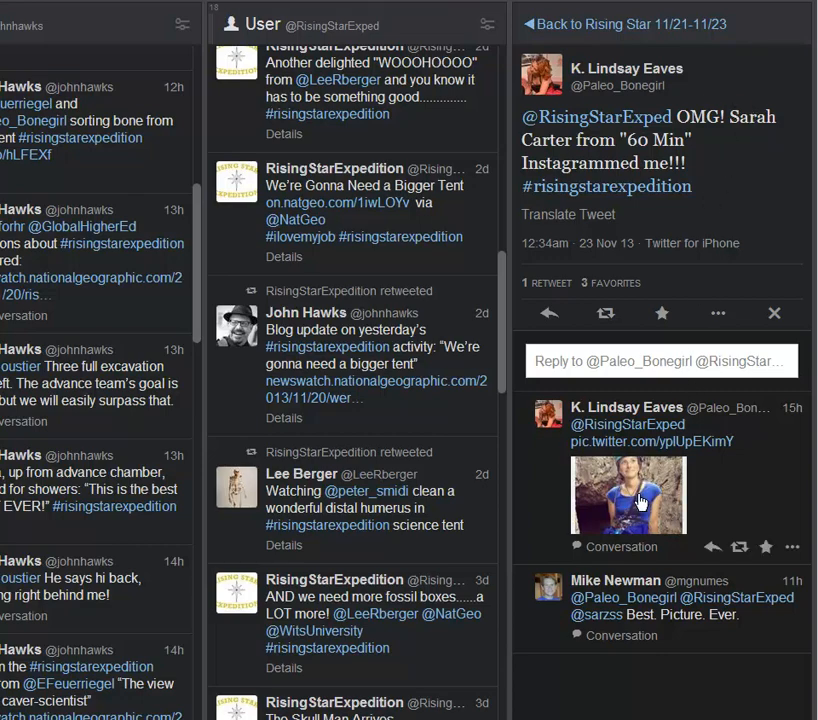
click(632, 496)
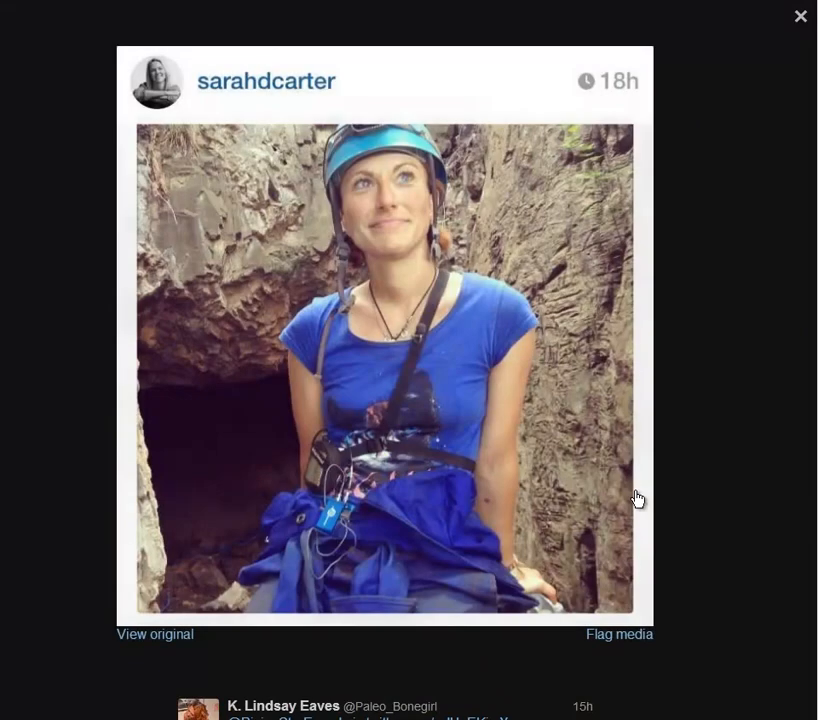
mouse_move(574, 230)
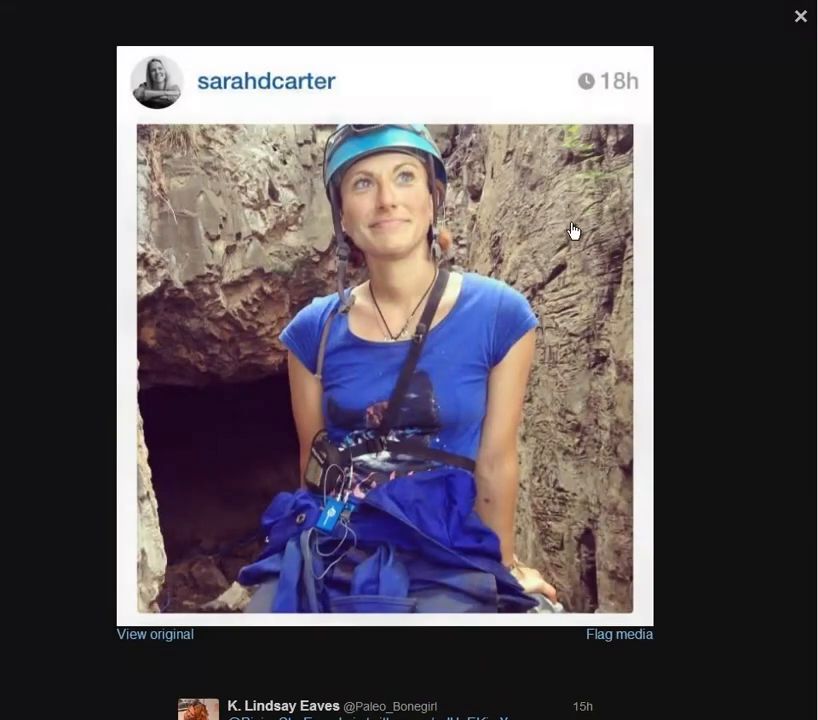
mouse_move(604, 196)
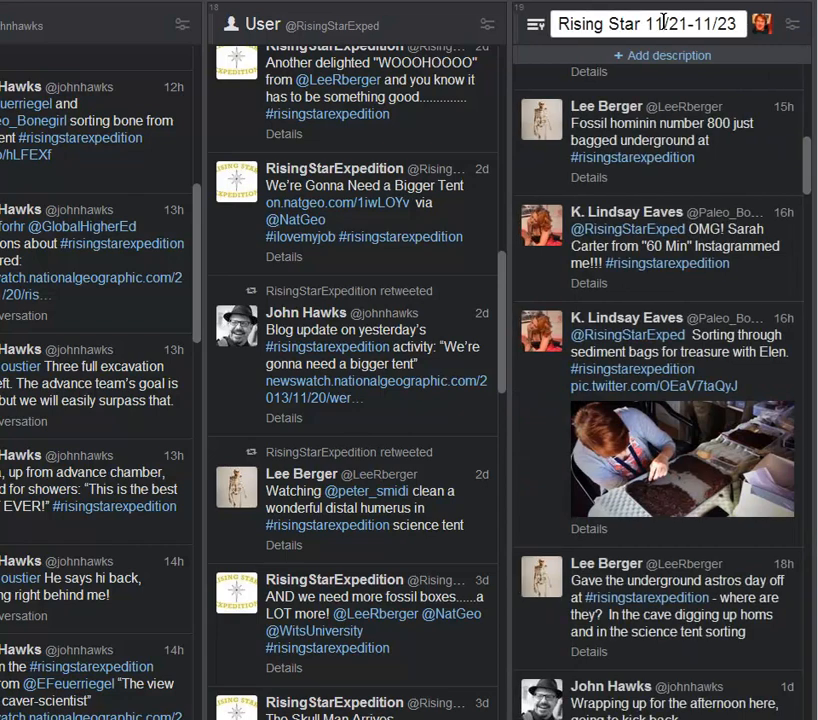
mouse_move(676, 140)
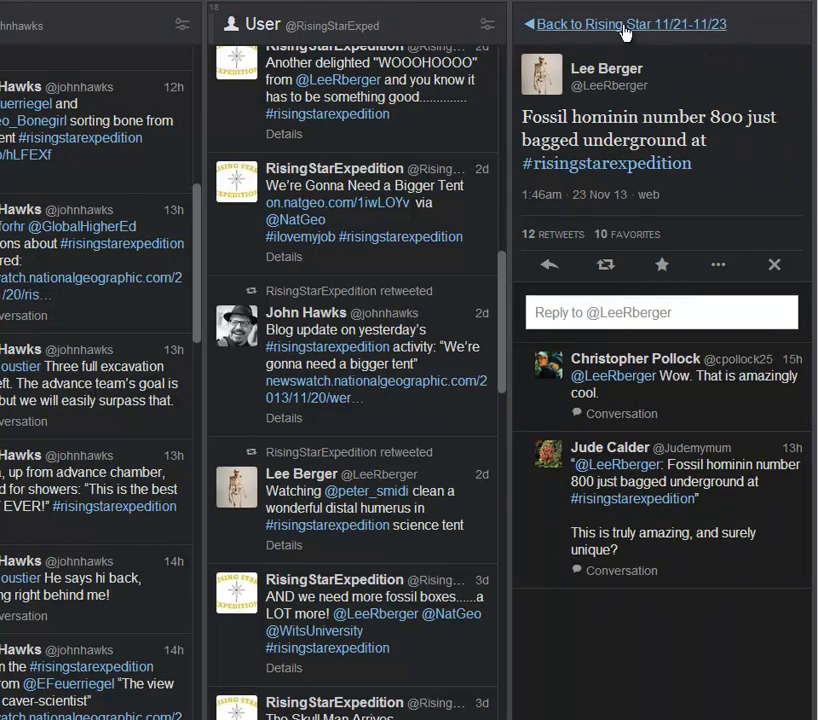
Return to the column and open Lee Berger's tweet about Elen's first caving-scientist blog post
click(610, 20)
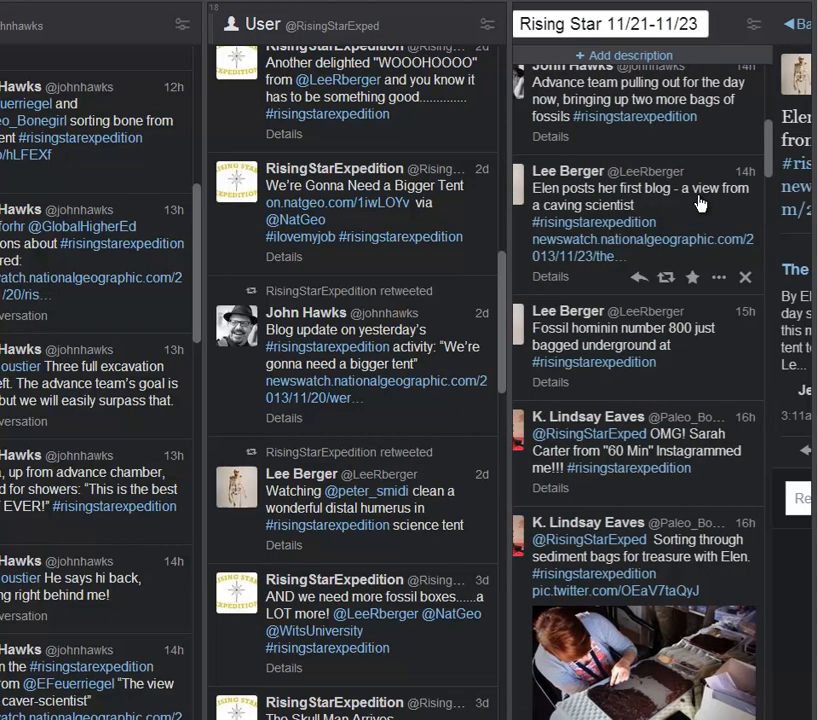
click(680, 200)
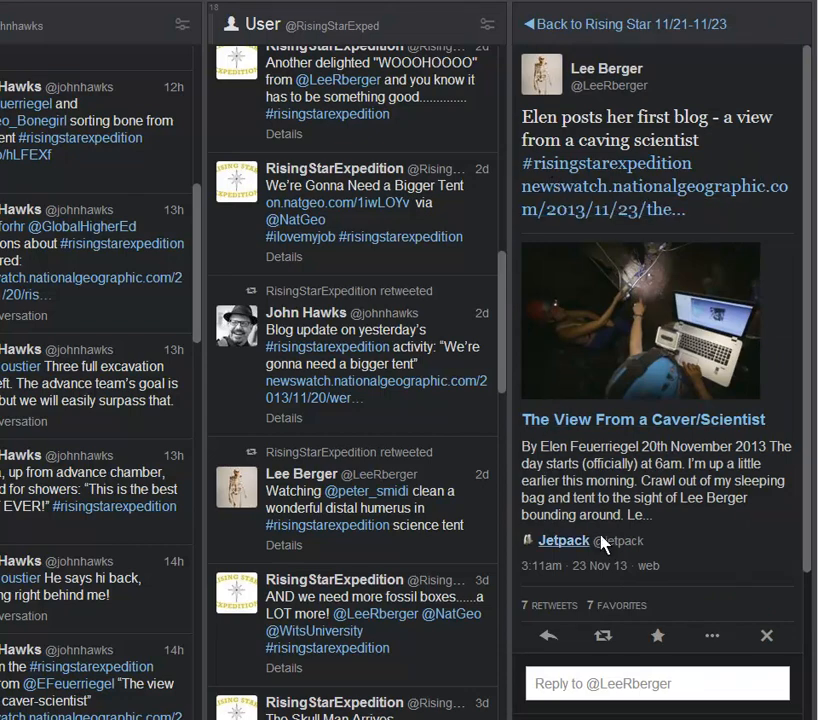
mouse_move(600, 548)
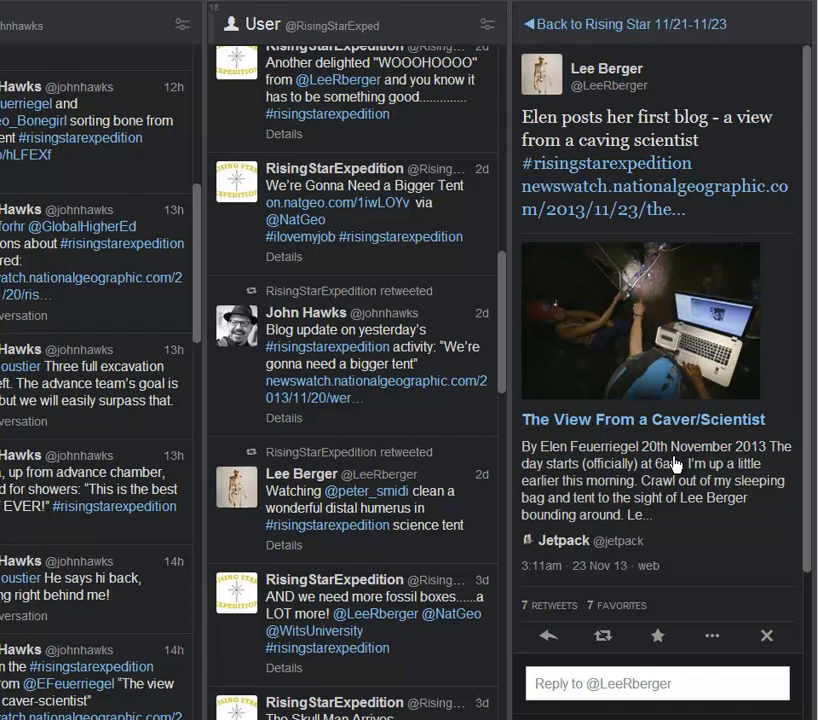
mouse_move(654, 144)
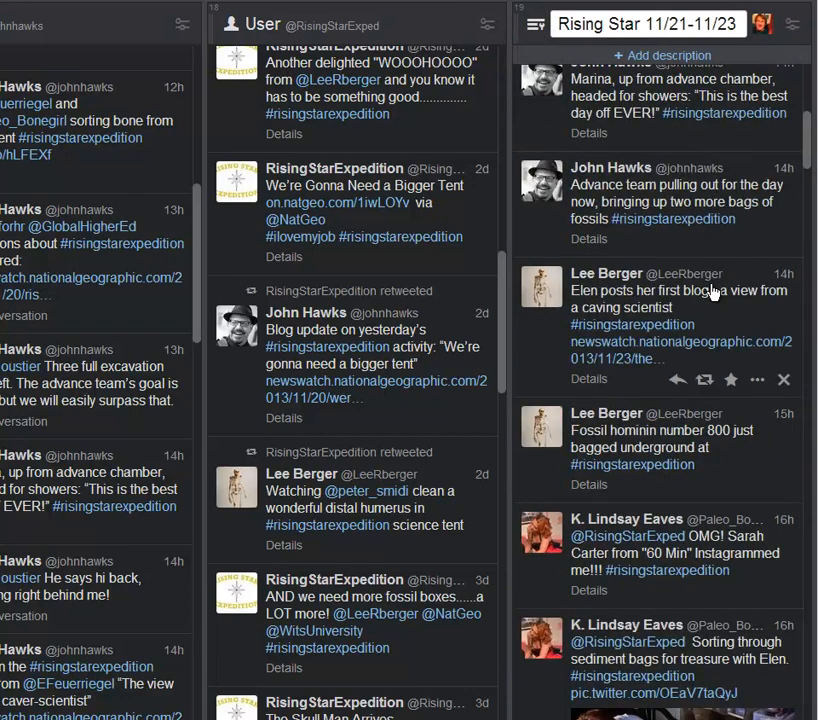
Open John Hawks' tweet about the advance team pulling out with two more fossil bags
click(674, 200)
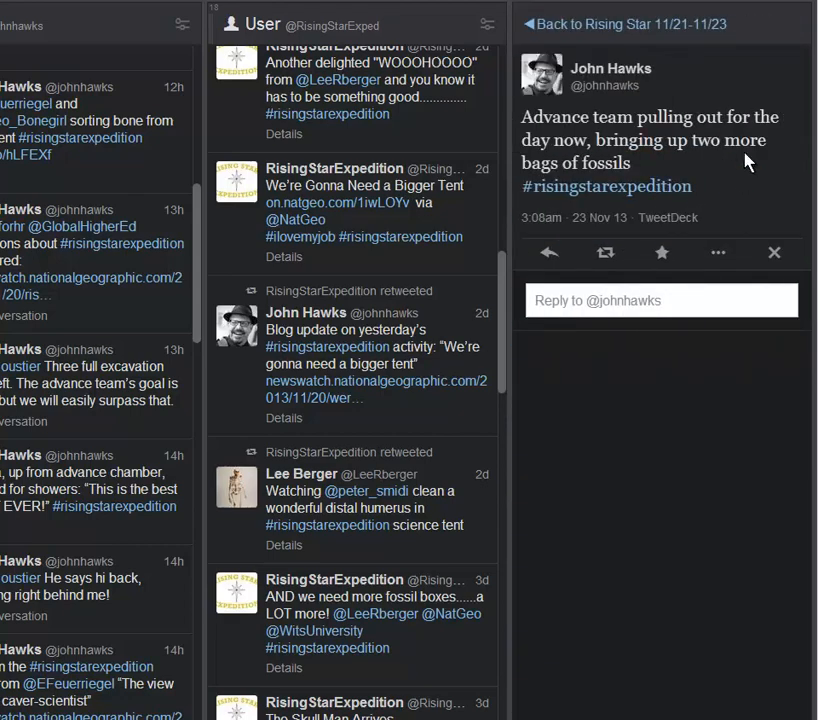
mouse_move(624, 28)
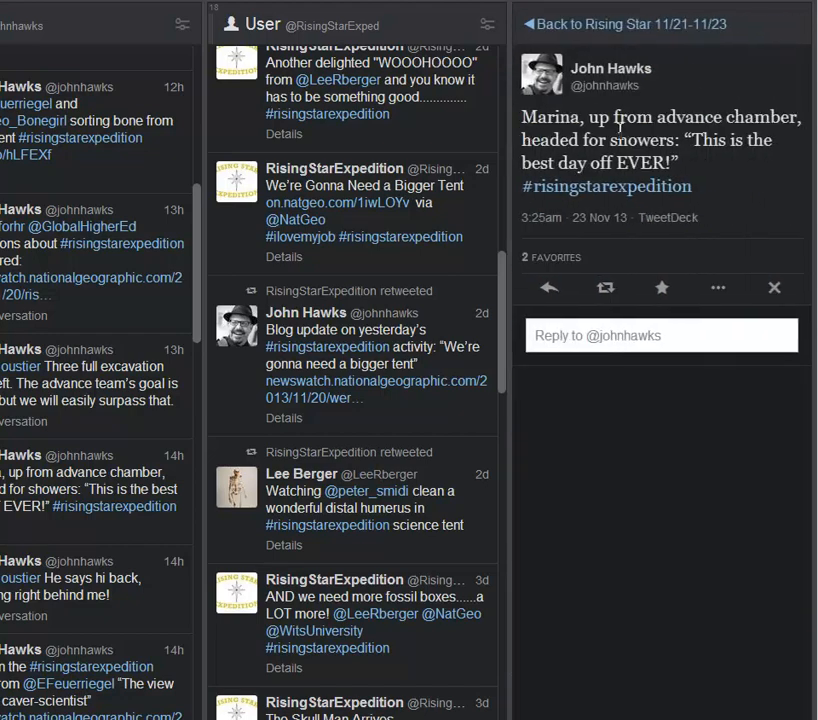
mouse_move(620, 132)
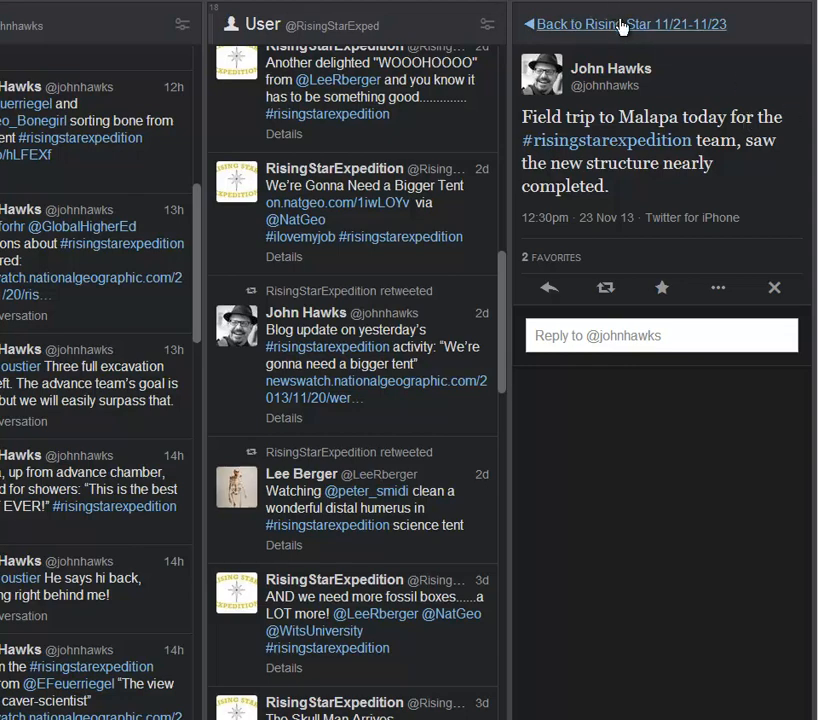
Return to the 'Rising Star 11/21-11/23' column list from the open tweet
click(616, 22)
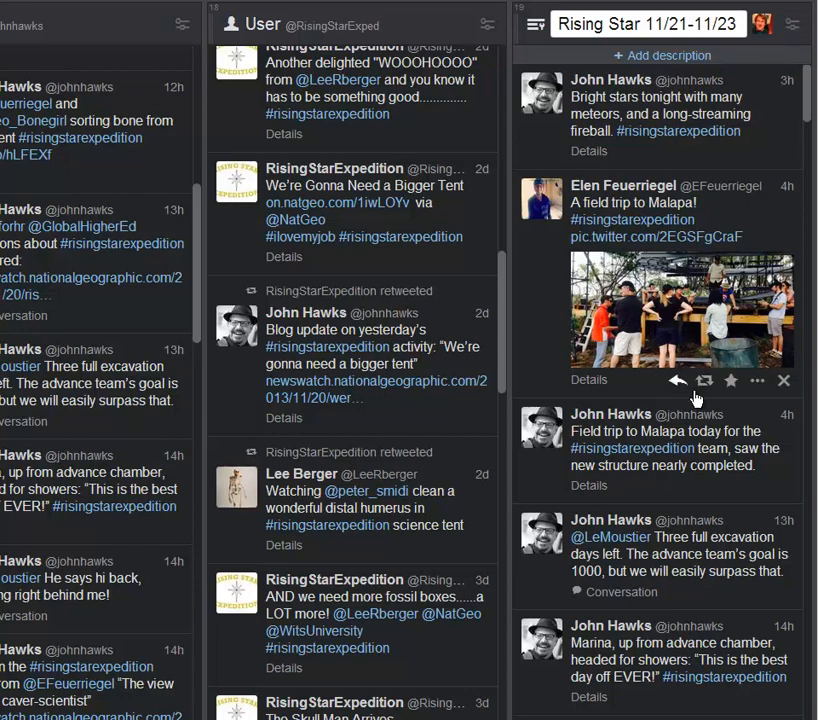
mouse_move(732, 404)
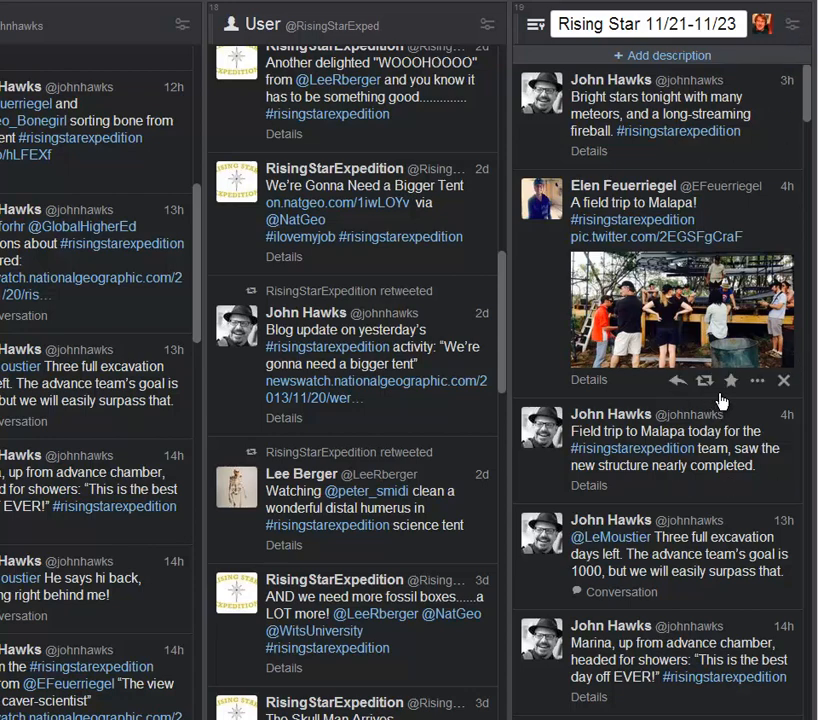
mouse_move(654, 108)
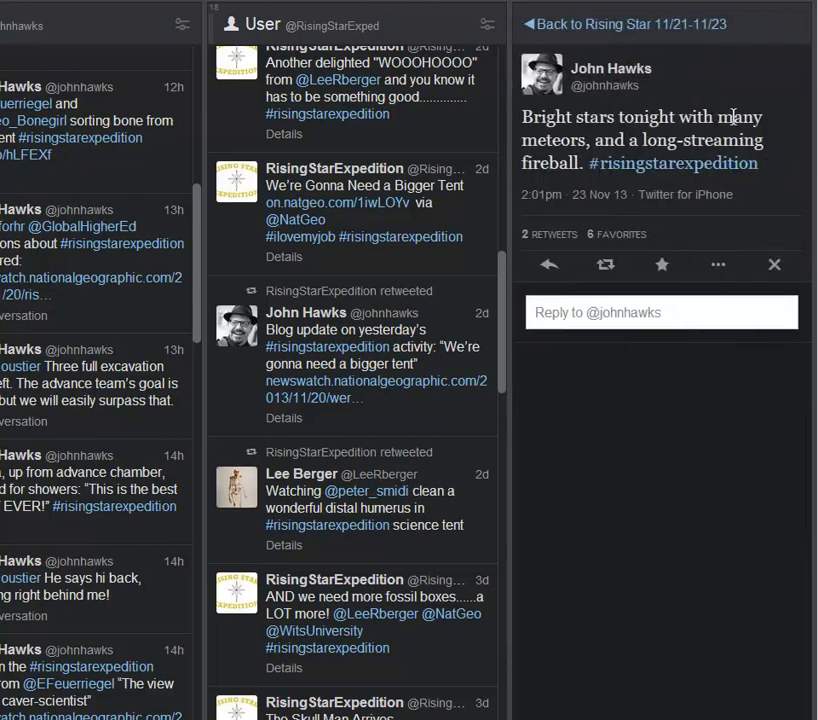
mouse_move(772, 194)
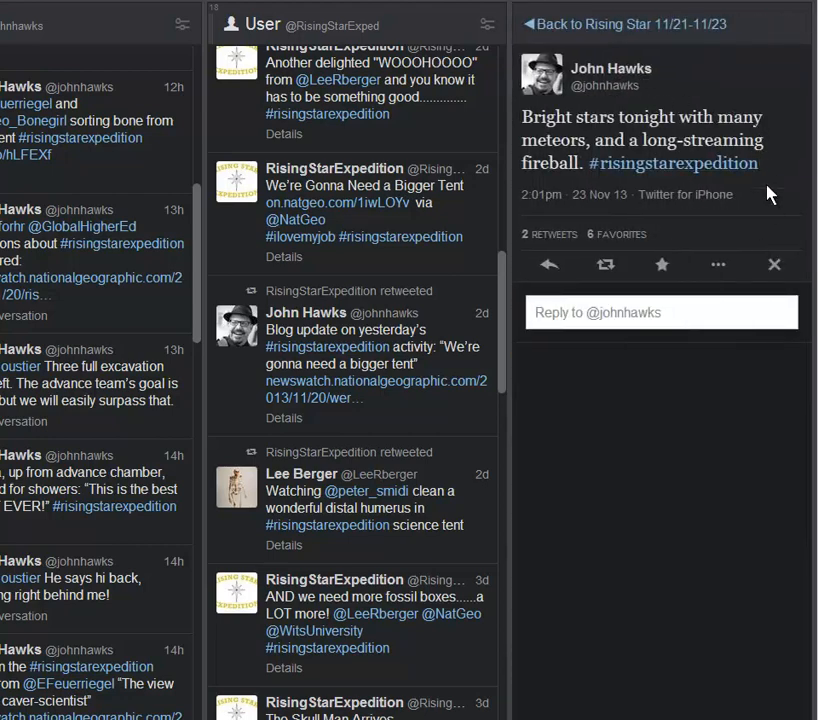
mouse_move(772, 338)
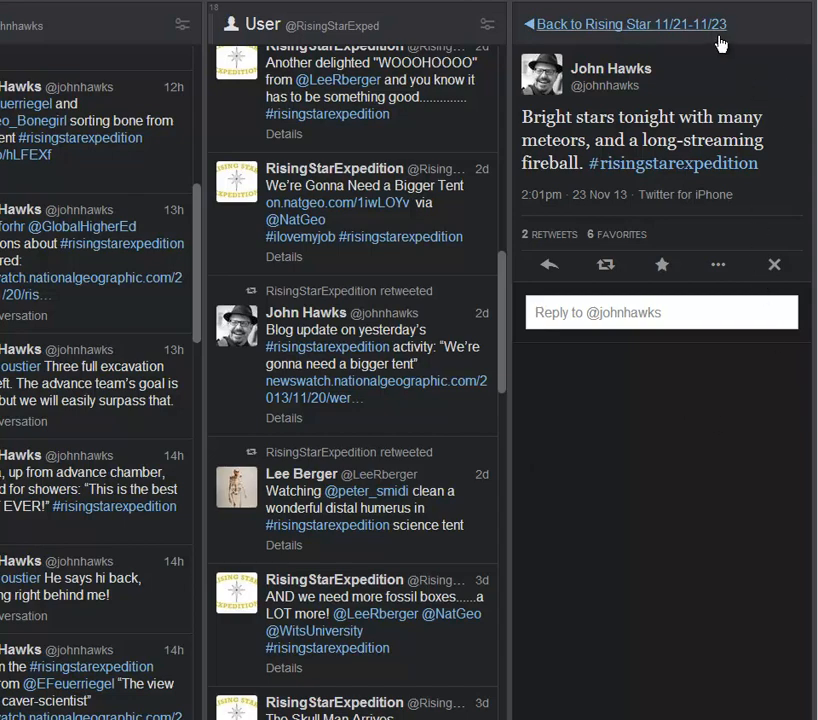
mouse_move(708, 86)
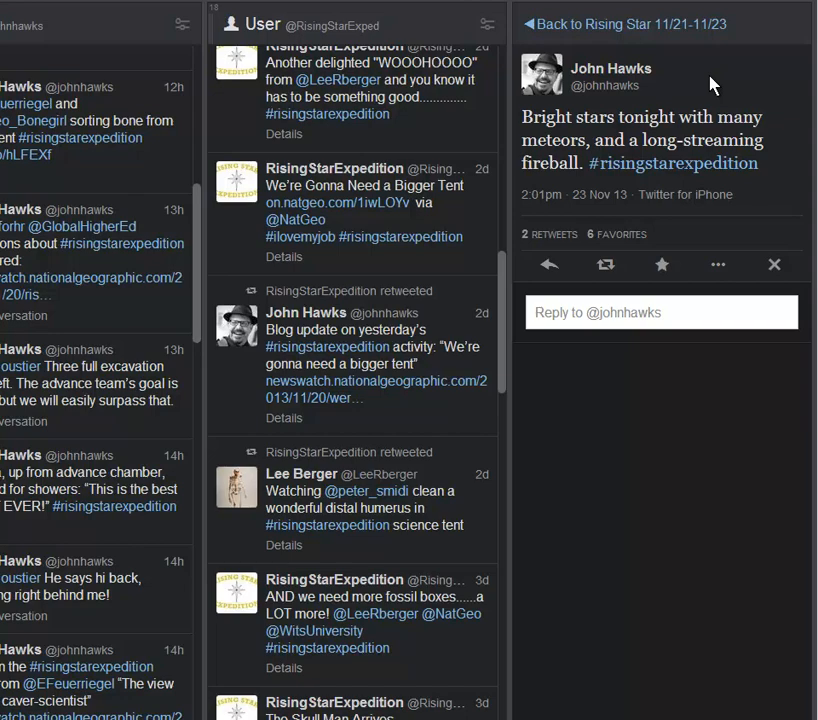
mouse_move(672, 36)
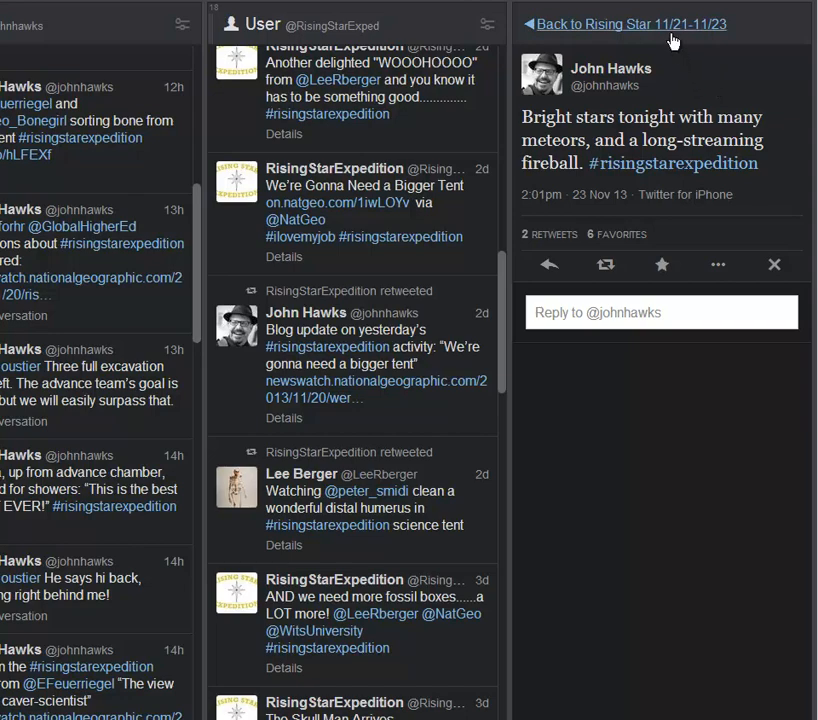